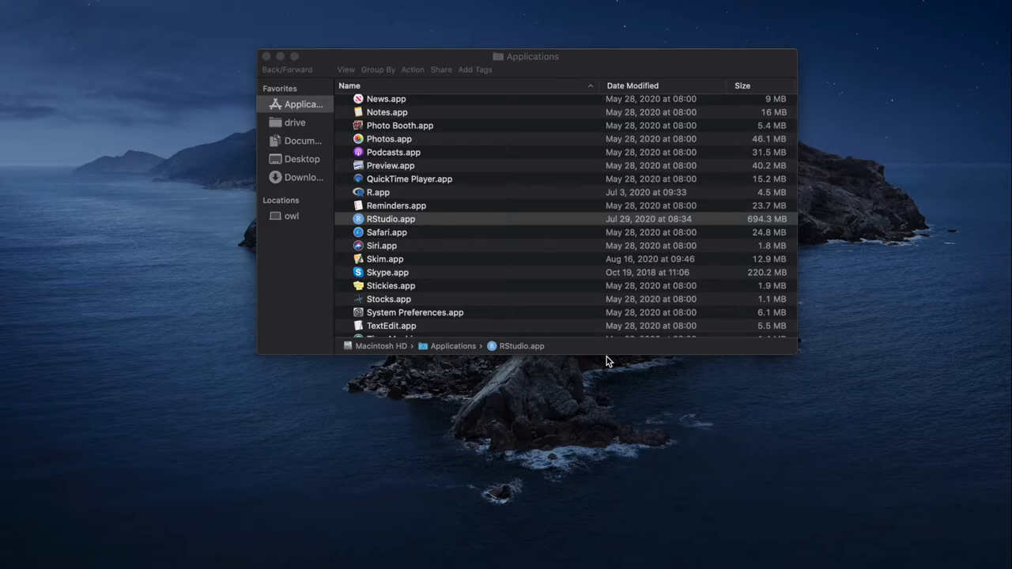
pyautogui.moveTo(433, 205)
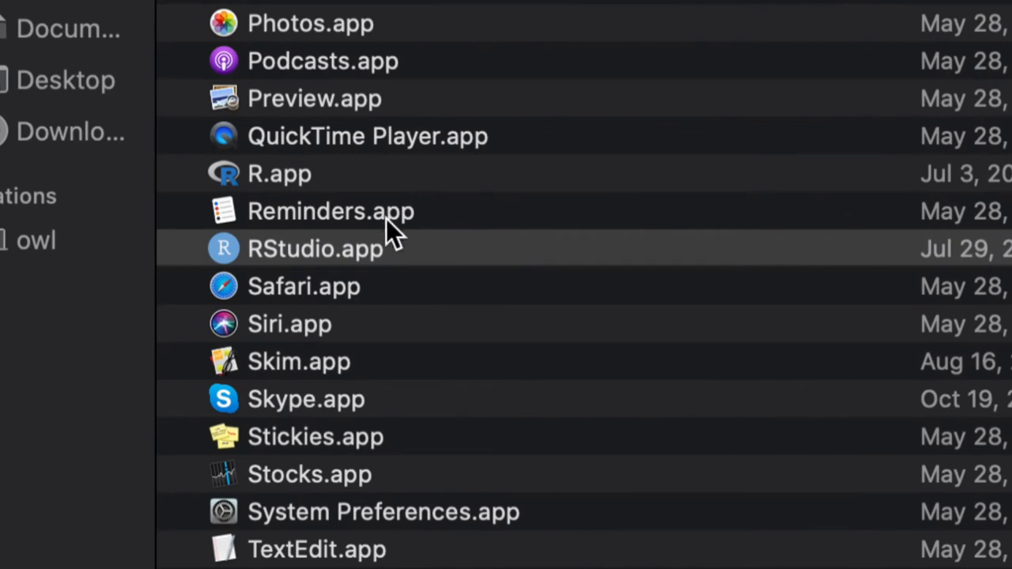
pyautogui.moveTo(237, 272)
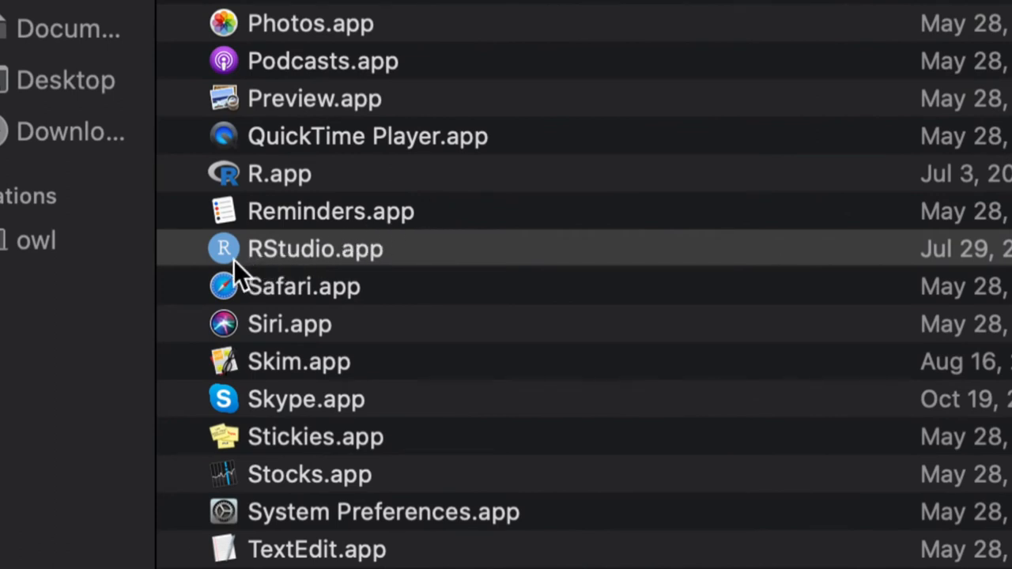
pyautogui.moveTo(254, 190)
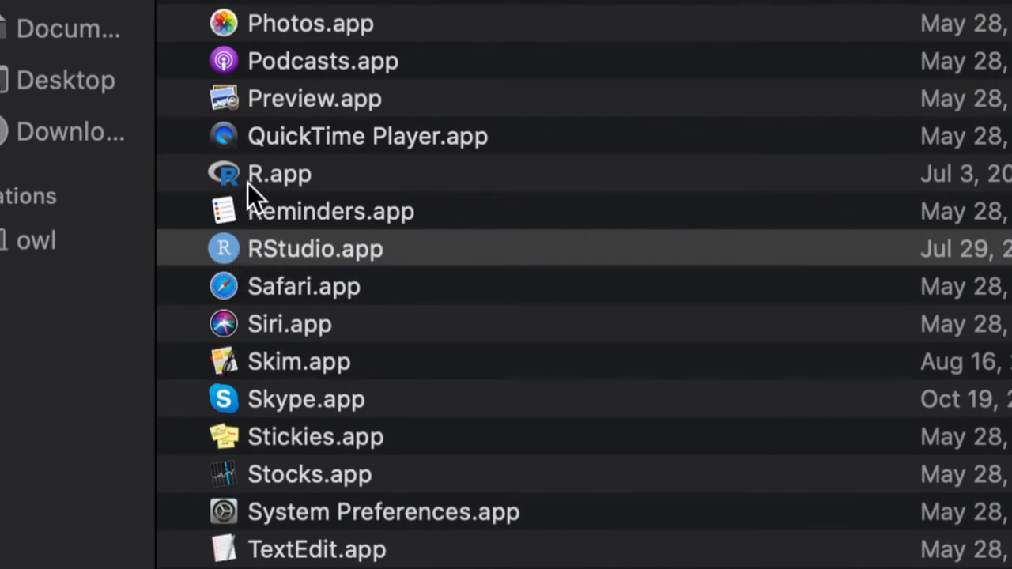
pyautogui.moveTo(245, 266)
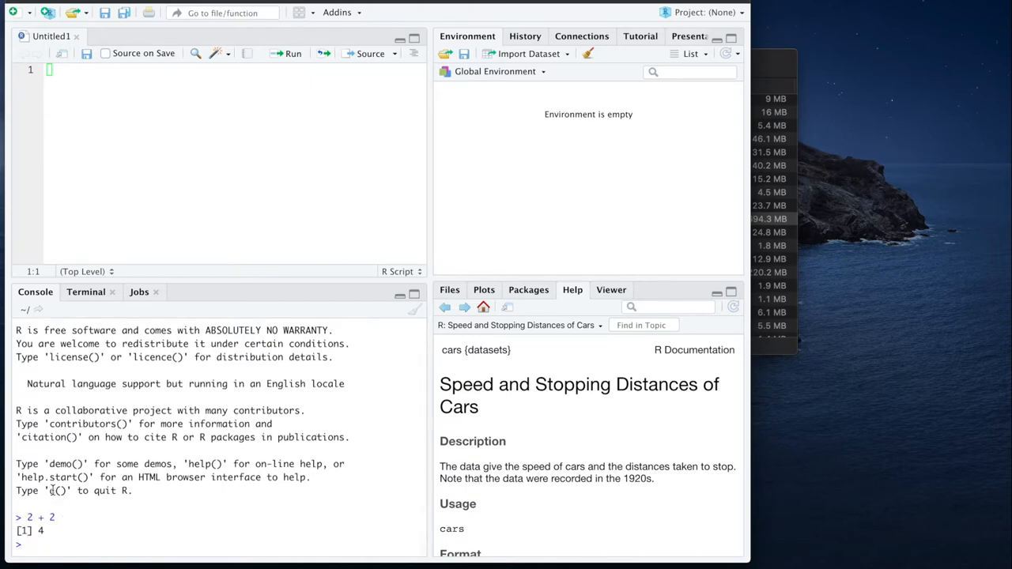
pyautogui.moveTo(199, 456)
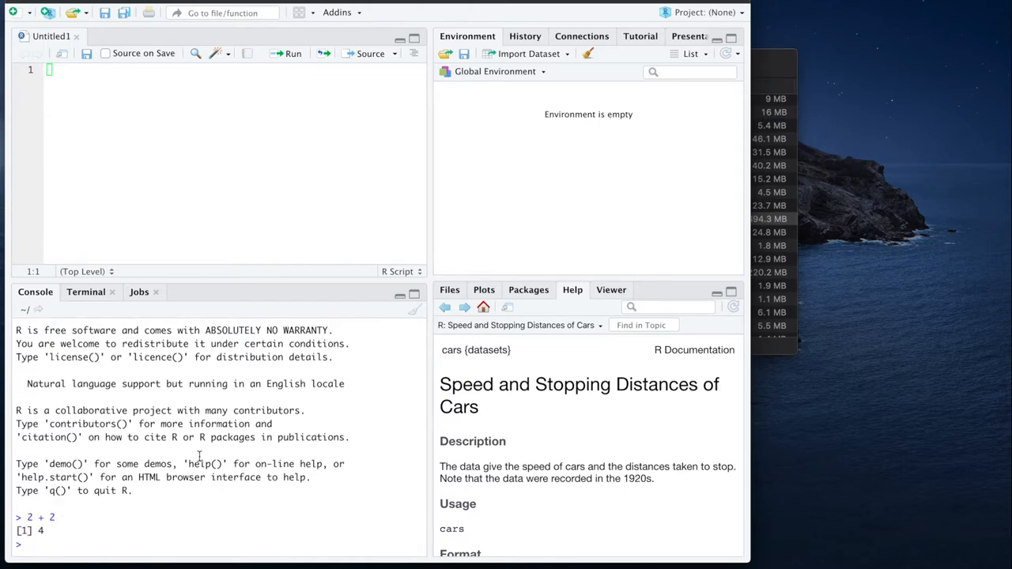
# Show the system library's installed packages in the Packages pane.
pyautogui.click(528, 290)
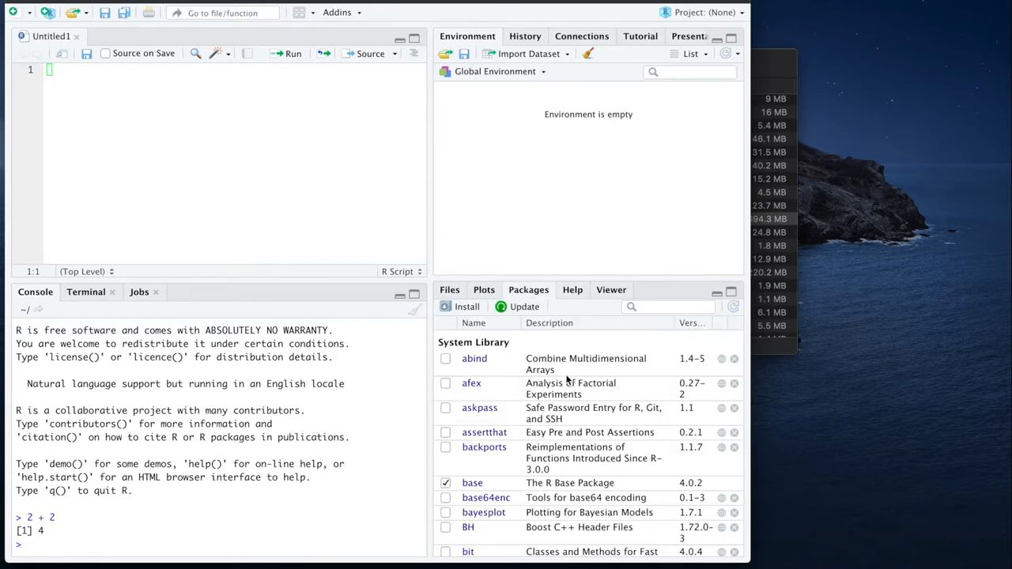
pyautogui.moveTo(552, 292)
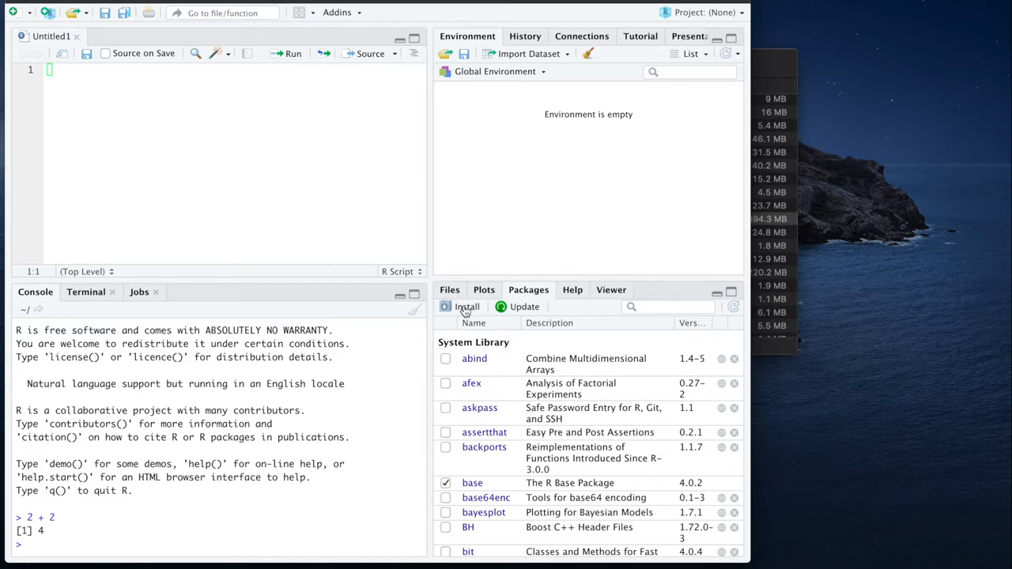
pyautogui.moveTo(467, 306)
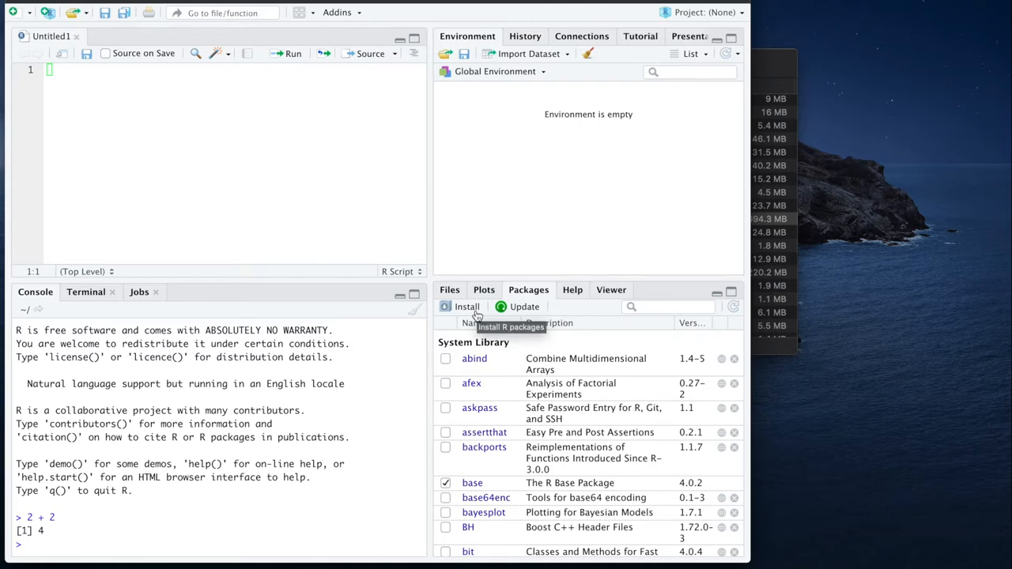
# Install the rmarkdown package from CRAN via the Install Packages form.
pyautogui.click(465, 306)
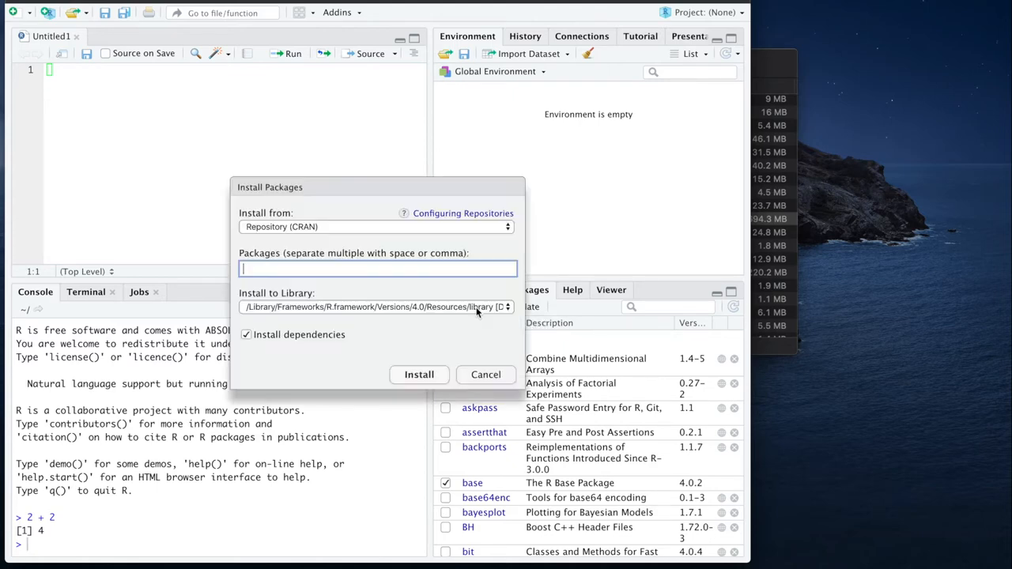
pyautogui.write('rmark')
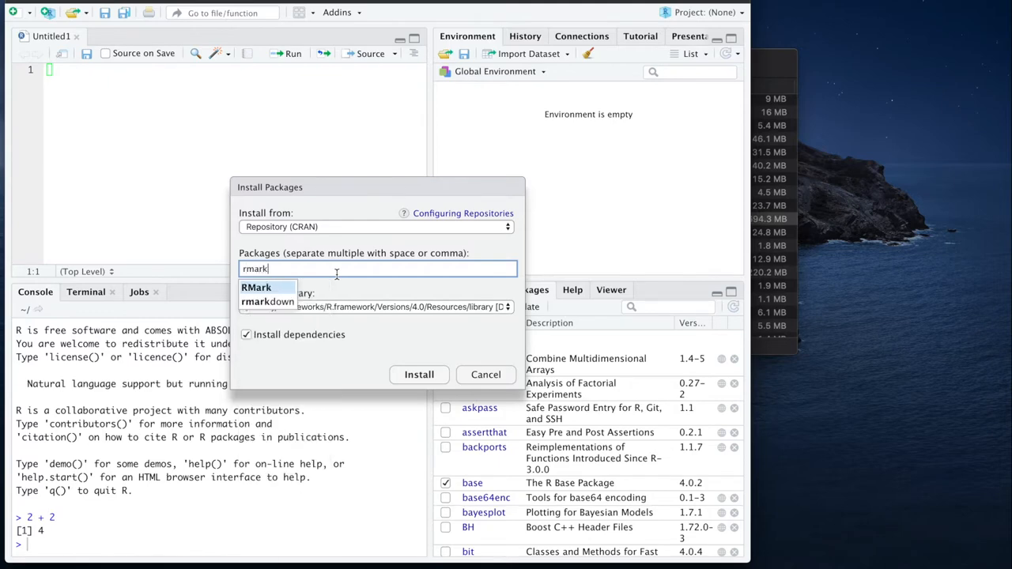
pyautogui.click(266, 301)
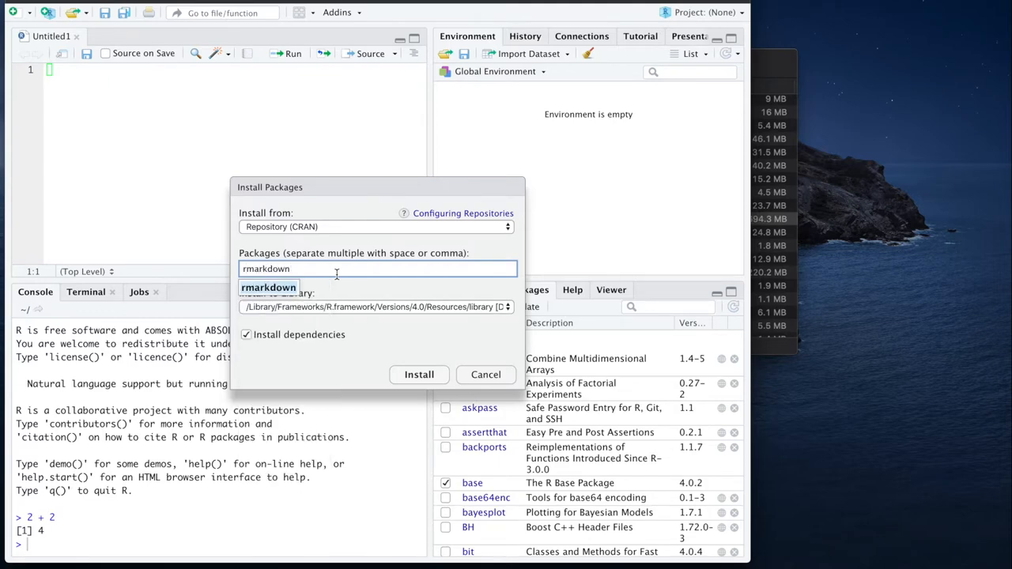
pyautogui.moveTo(391, 330)
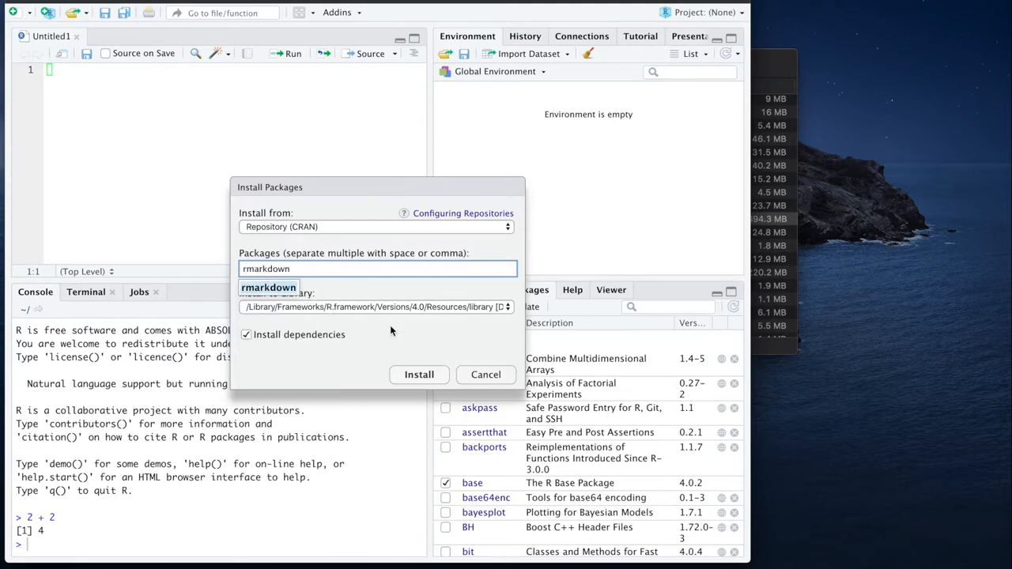
pyautogui.click(419, 373)
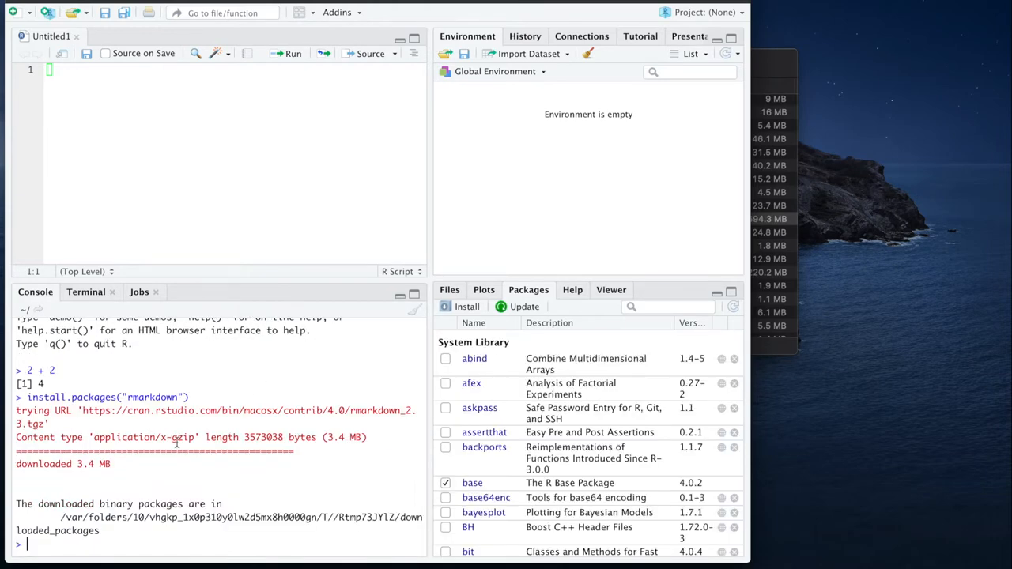
pyautogui.moveTo(398, 272)
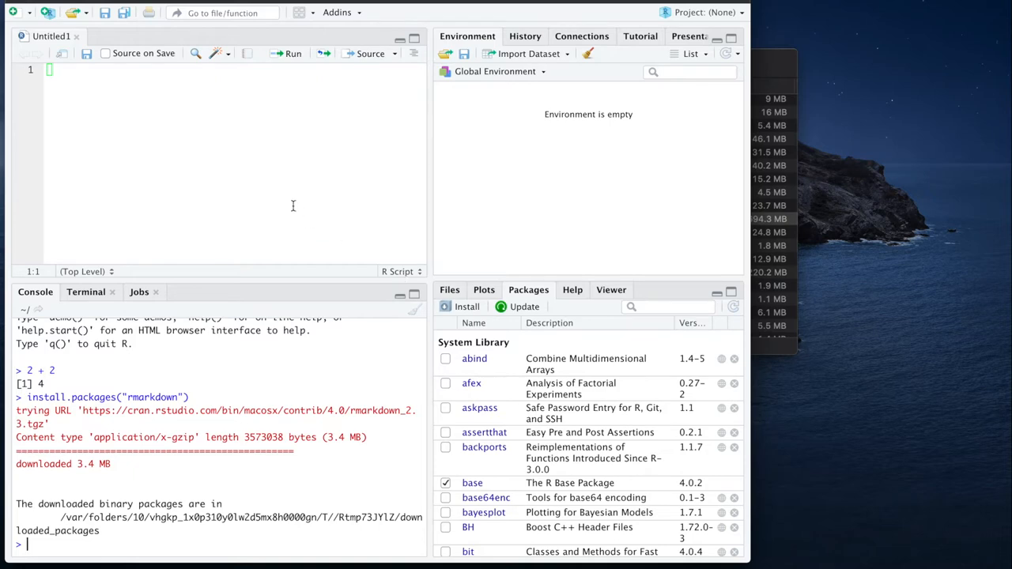
pyautogui.moveTo(207, 184)
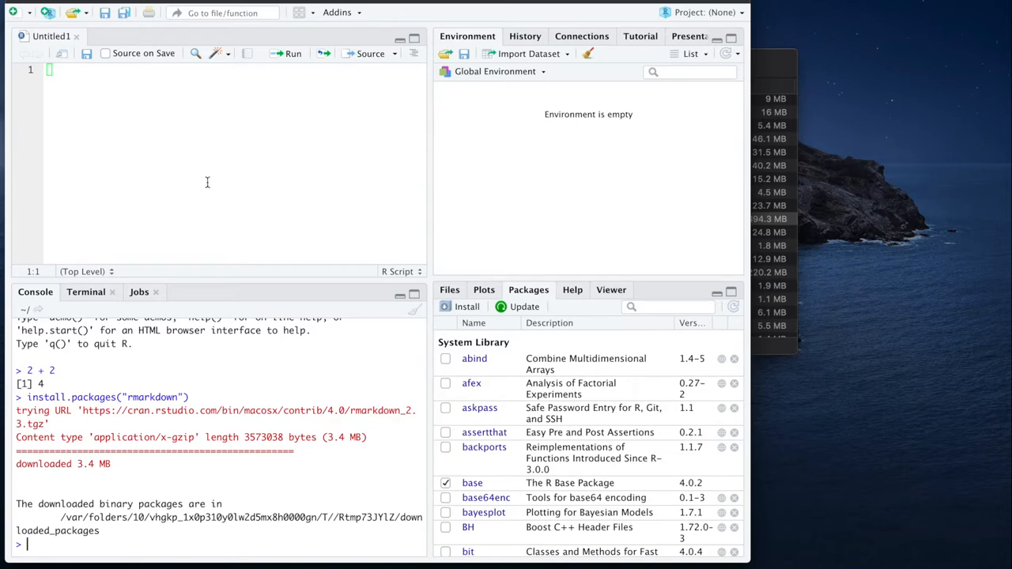
pyautogui.moveTo(153, 125)
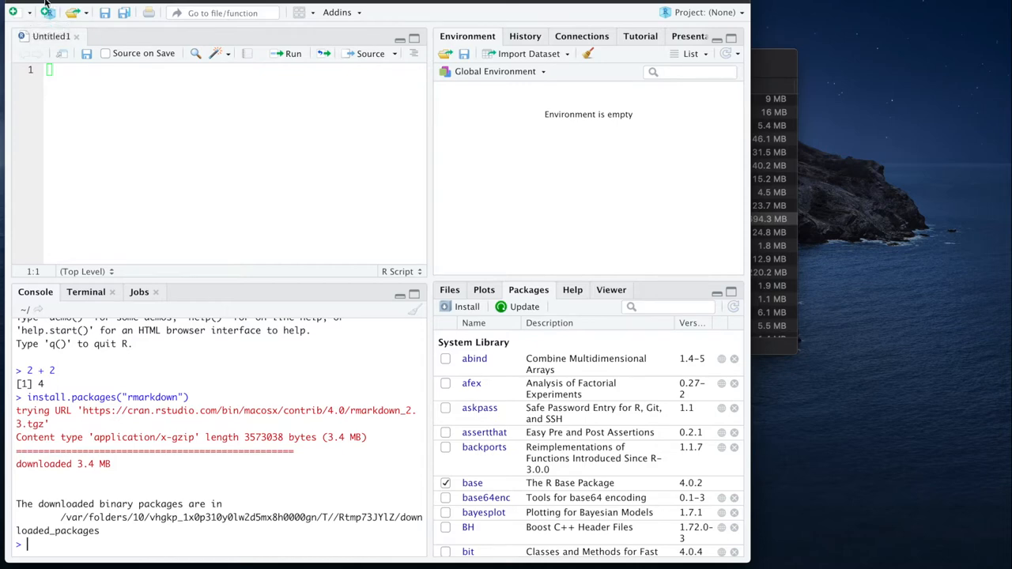
pyautogui.moveTo(32, 13)
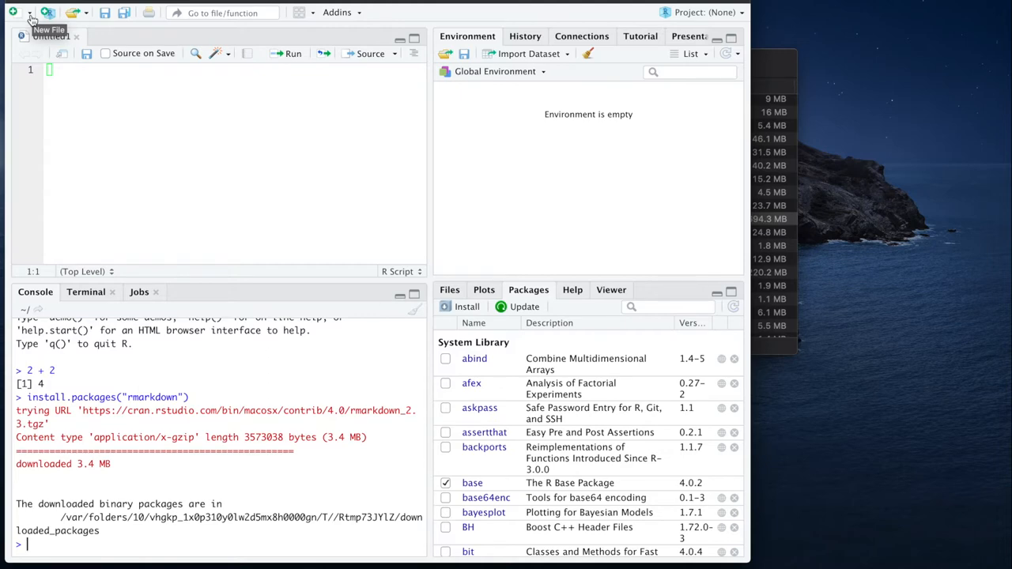
# Start a new R Markdown document from the New File list.
pyautogui.click(12, 12)
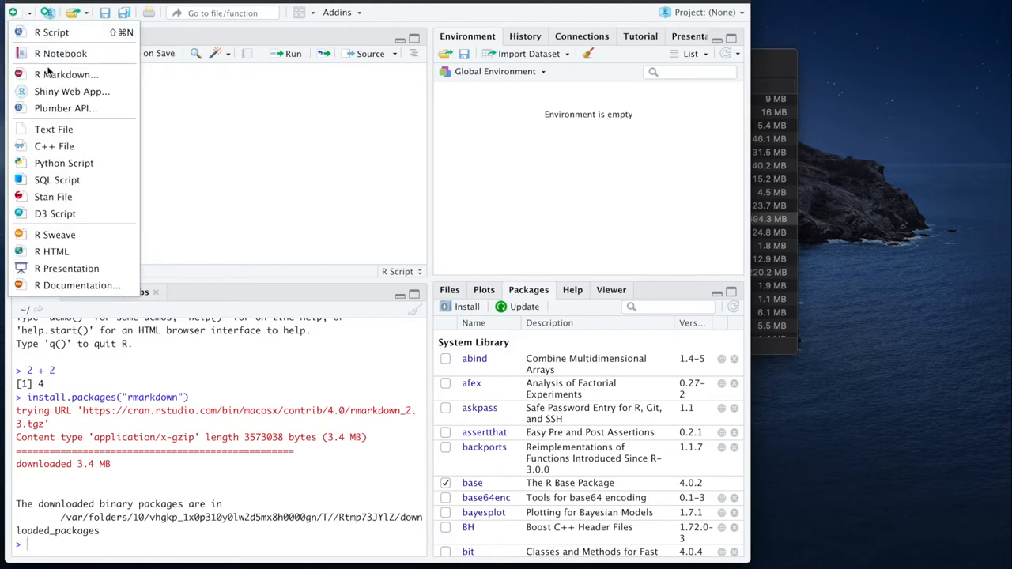
pyautogui.moveTo(66, 74)
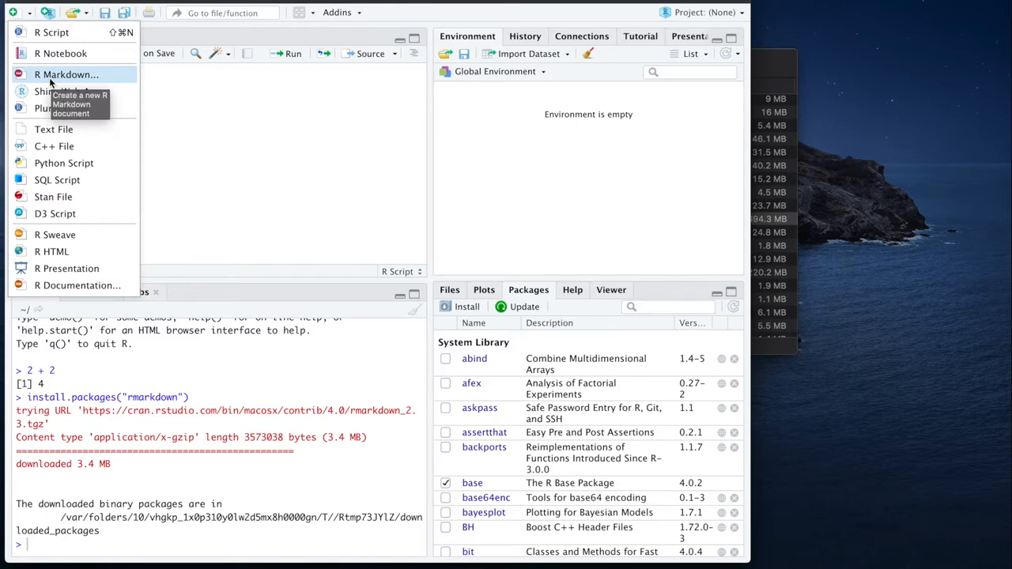
pyautogui.click(66, 74)
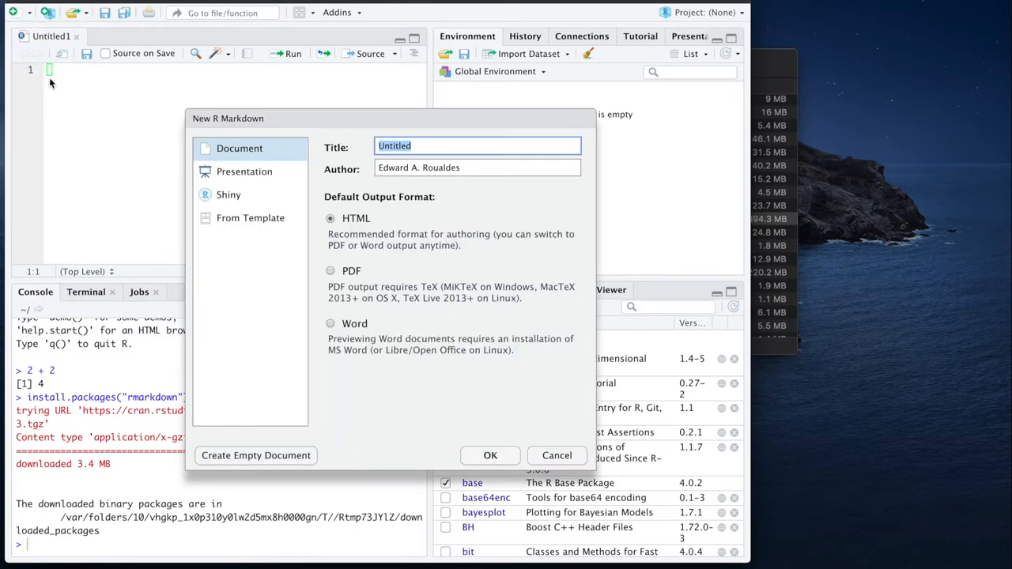
# Title the new document 'Course Notes' and create it with HTML output.
pyautogui.click(439, 146)
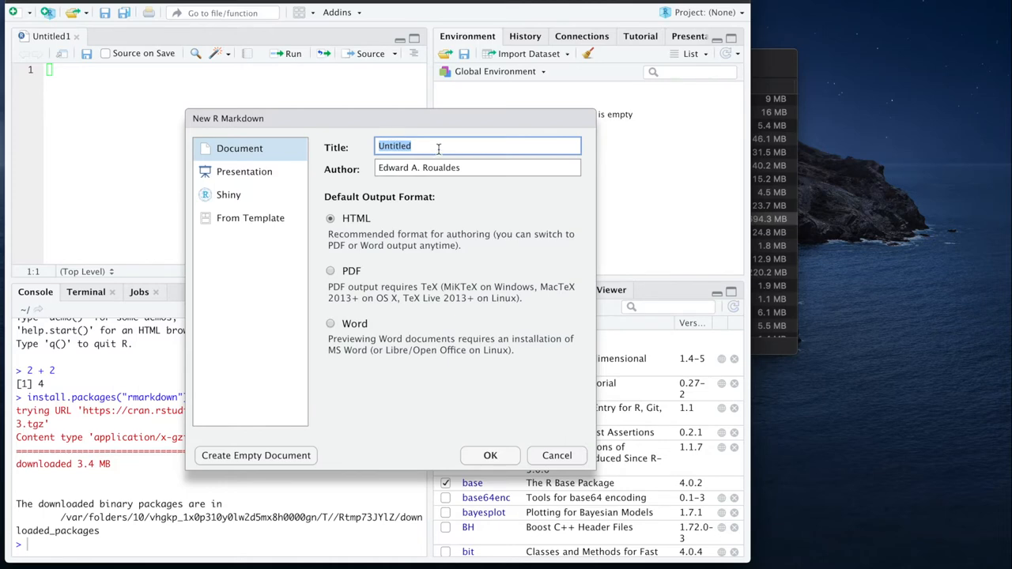
pyautogui.write('Course')
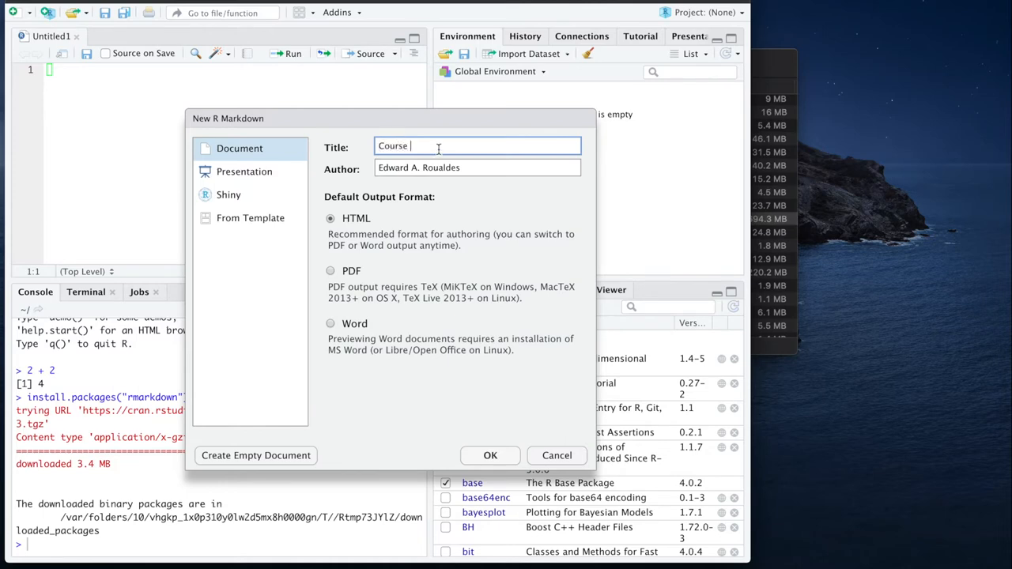
pyautogui.write('Notes')
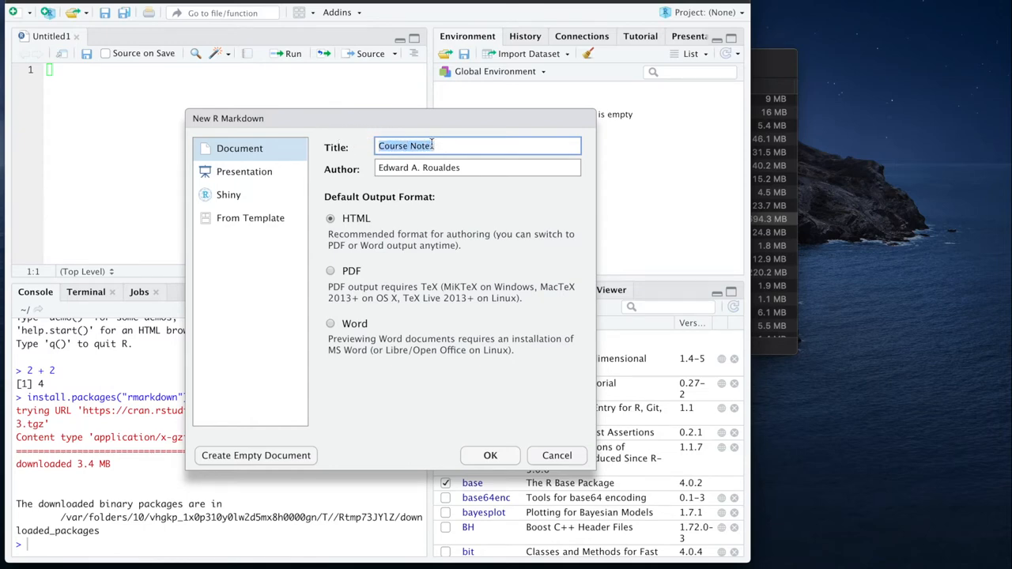
pyautogui.write('s')
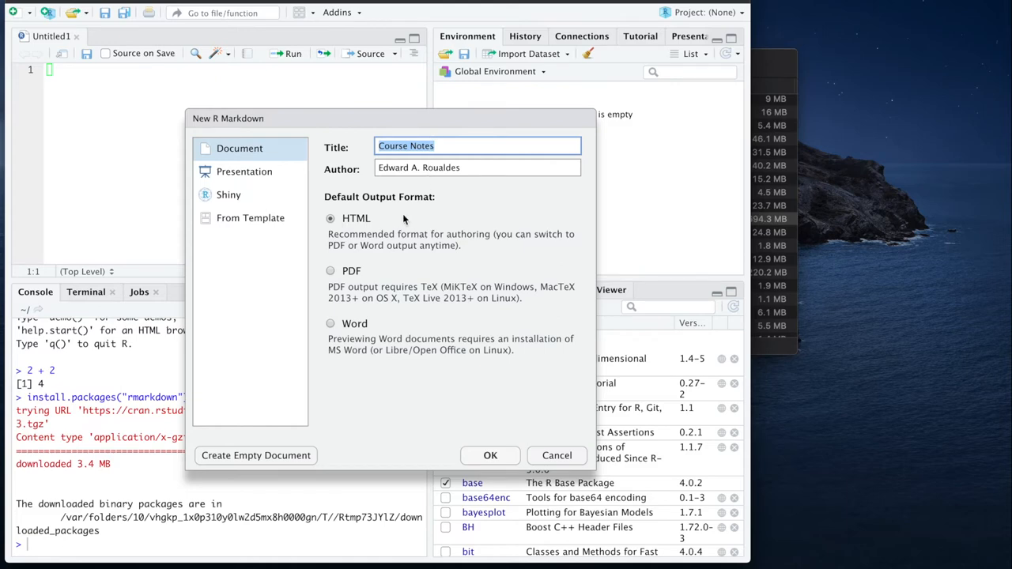
pyautogui.moveTo(403, 204)
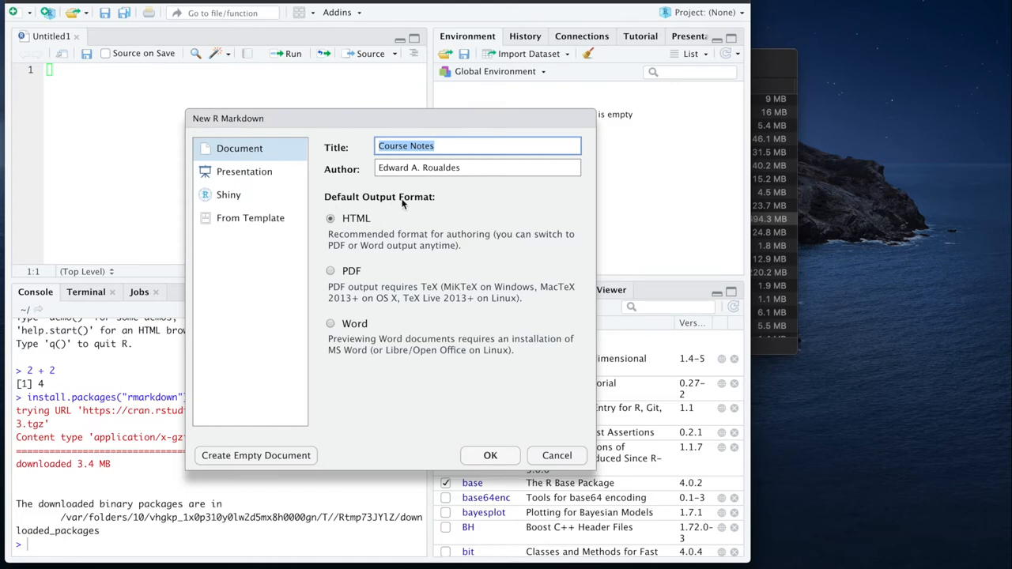
pyautogui.moveTo(357, 231)
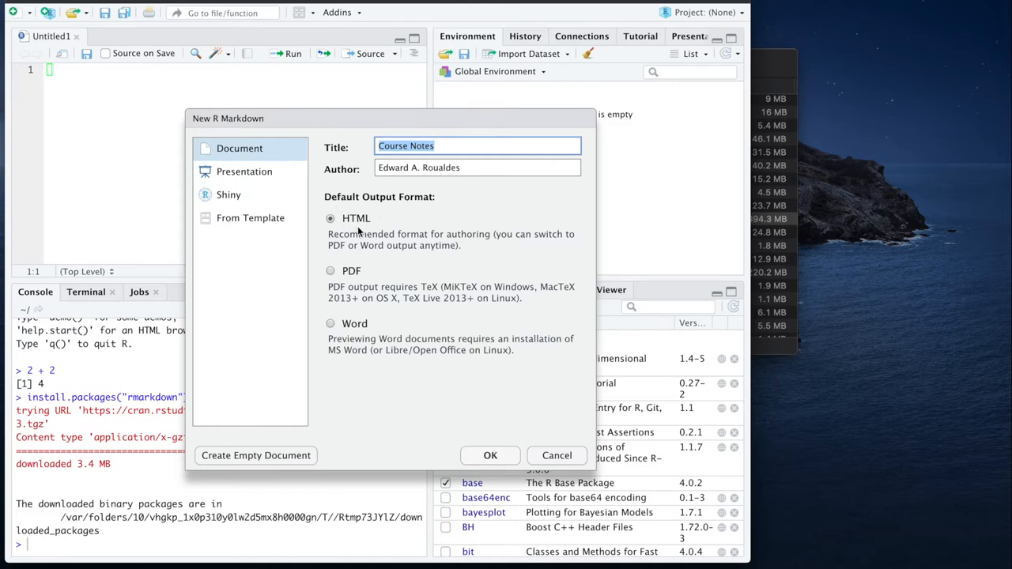
pyautogui.moveTo(392, 247)
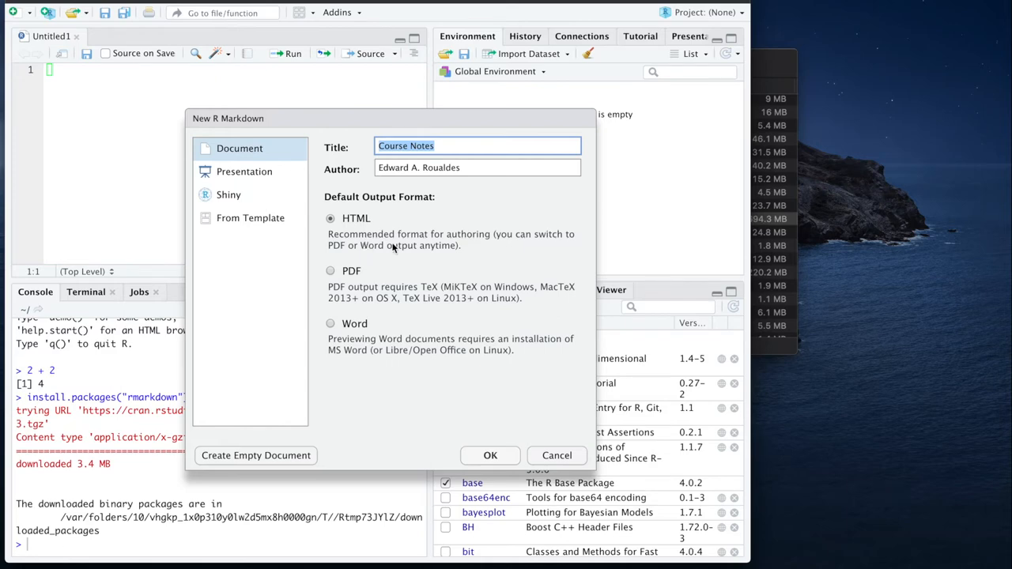
pyautogui.moveTo(417, 245)
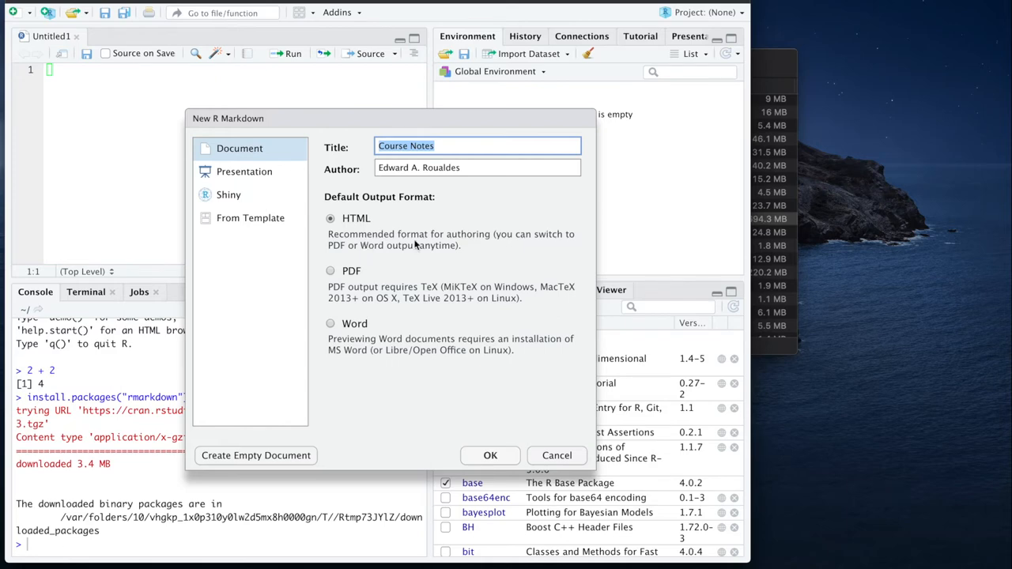
pyautogui.moveTo(354, 281)
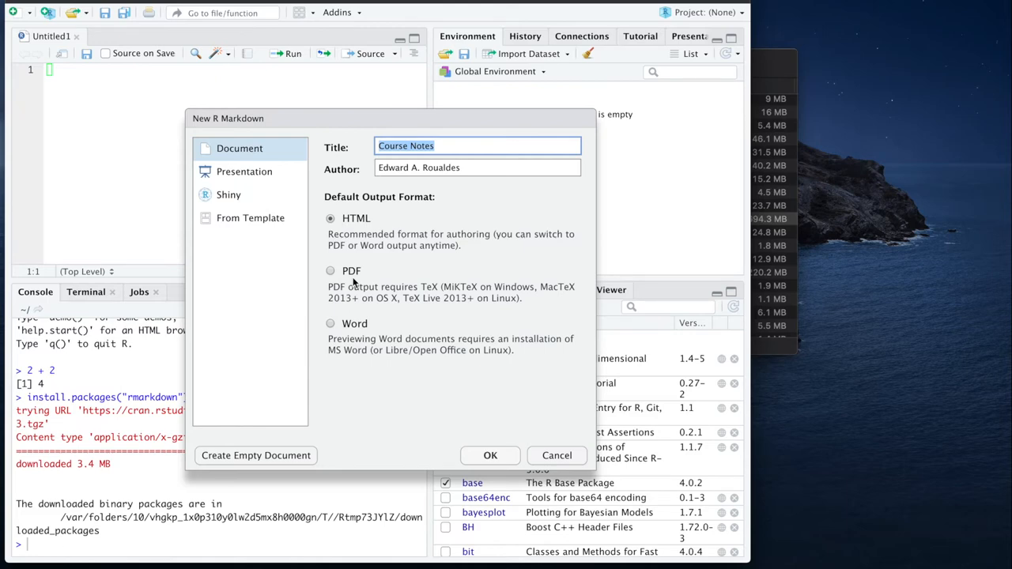
pyautogui.moveTo(389, 319)
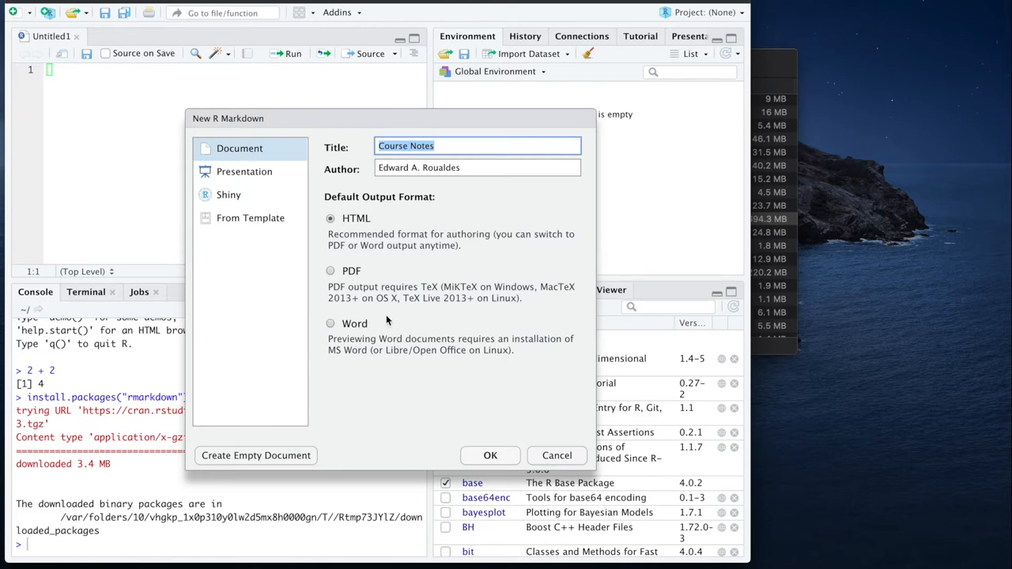
pyautogui.moveTo(360, 335)
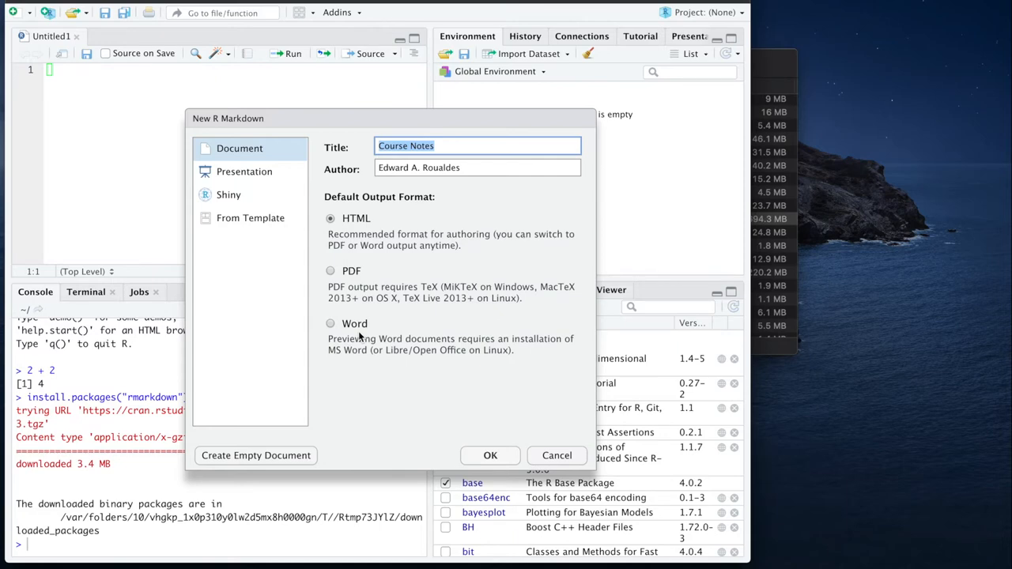
pyautogui.moveTo(354, 236)
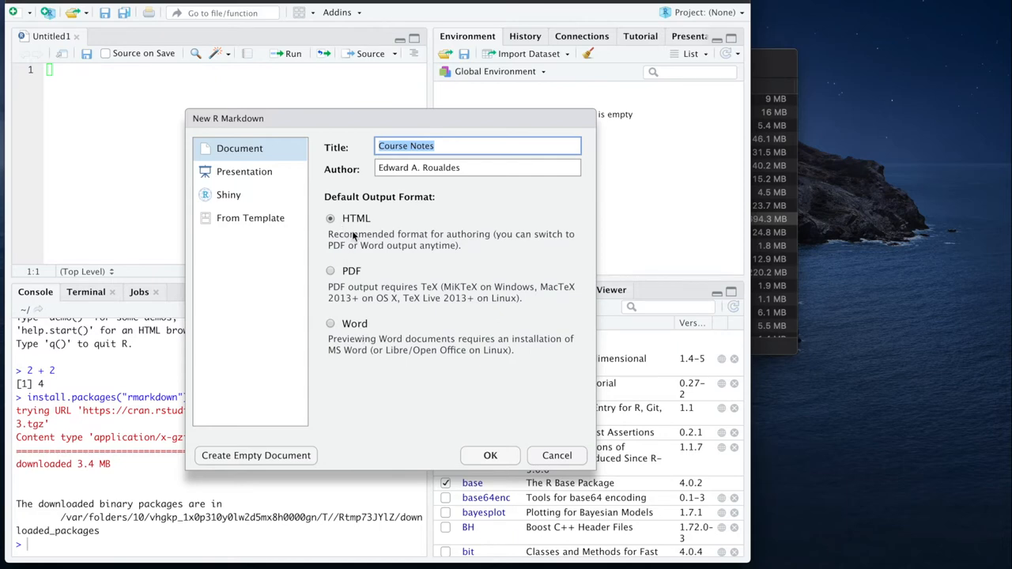
pyautogui.moveTo(361, 278)
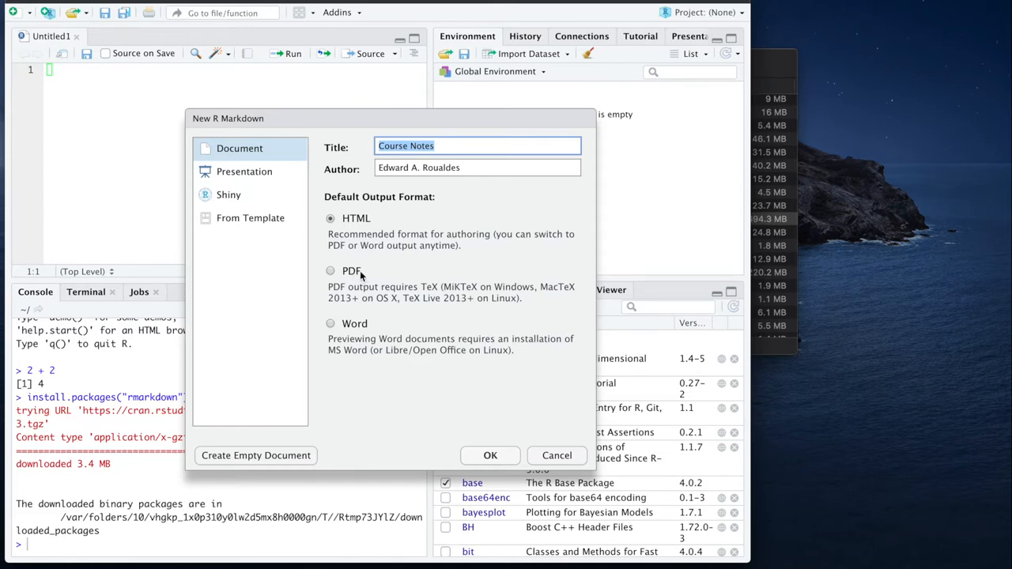
pyautogui.moveTo(361, 282)
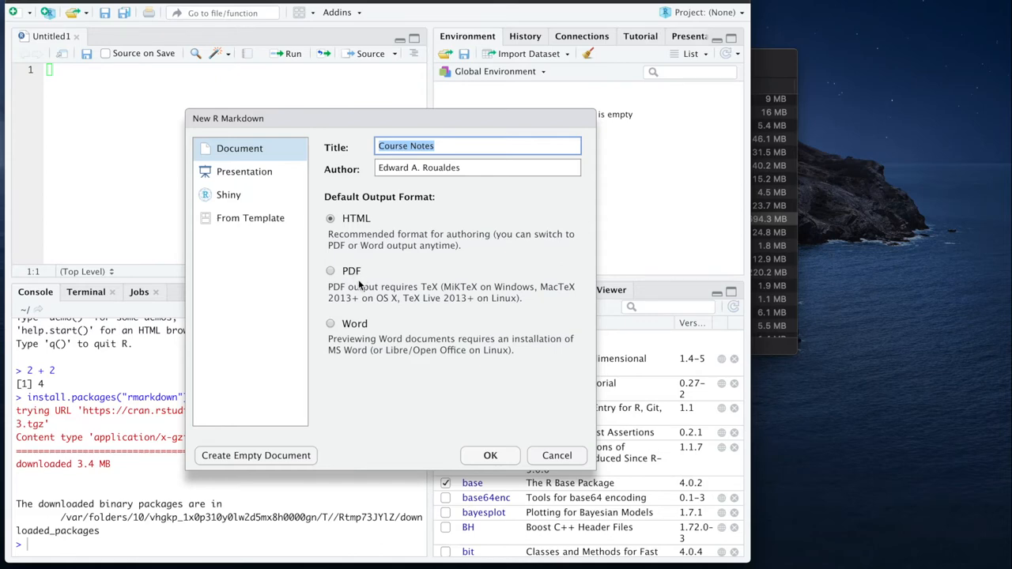
pyautogui.moveTo(366, 330)
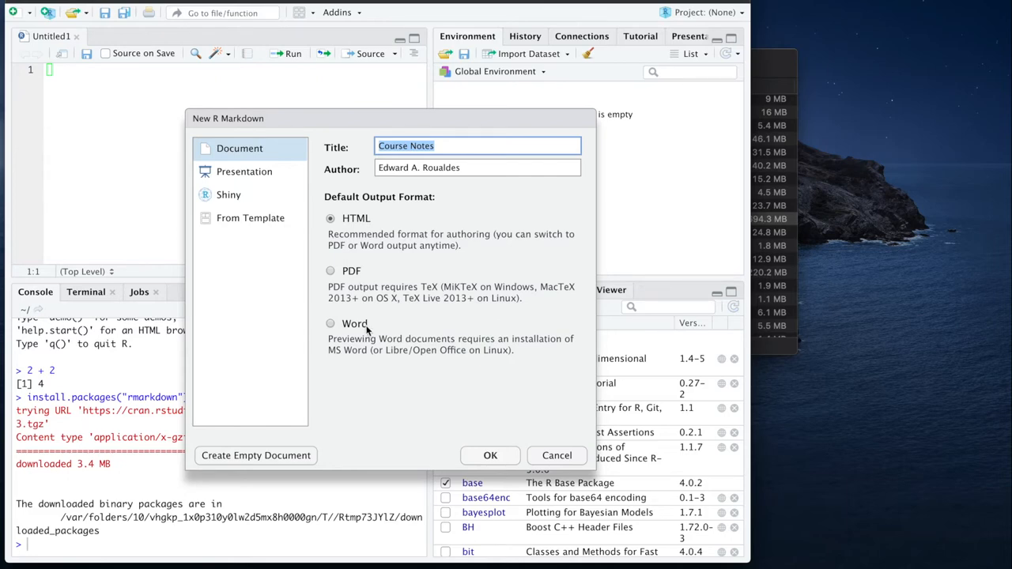
pyautogui.moveTo(420, 379)
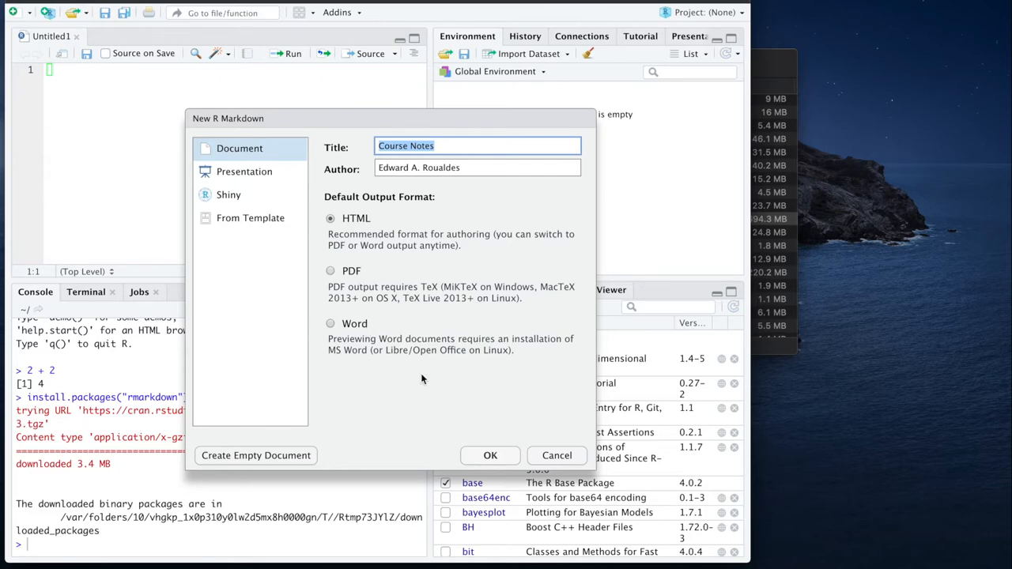
pyautogui.click(490, 455)
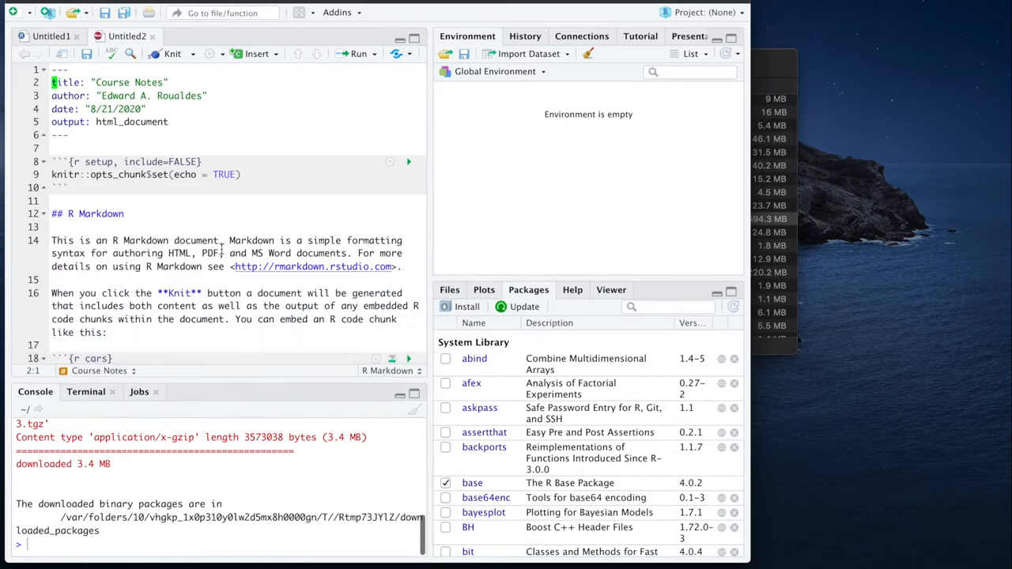
pyautogui.scroll(-3)
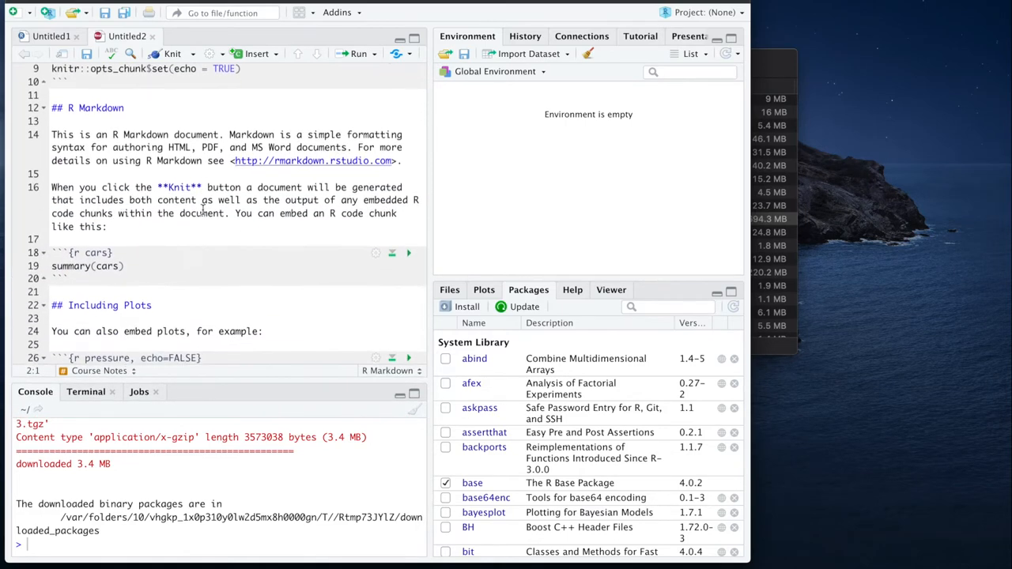
pyautogui.scroll(-3)
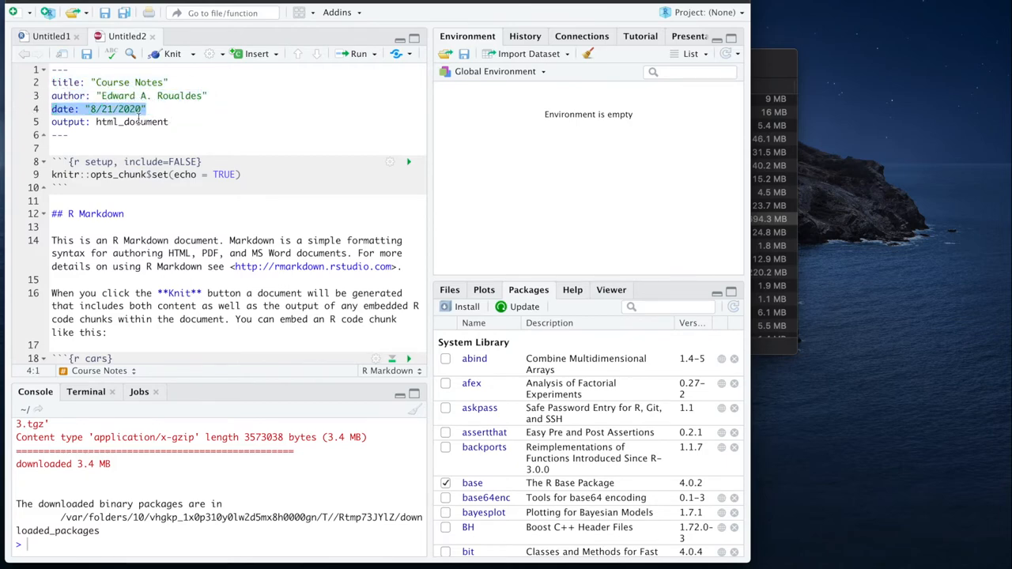
pyautogui.click(109, 120)
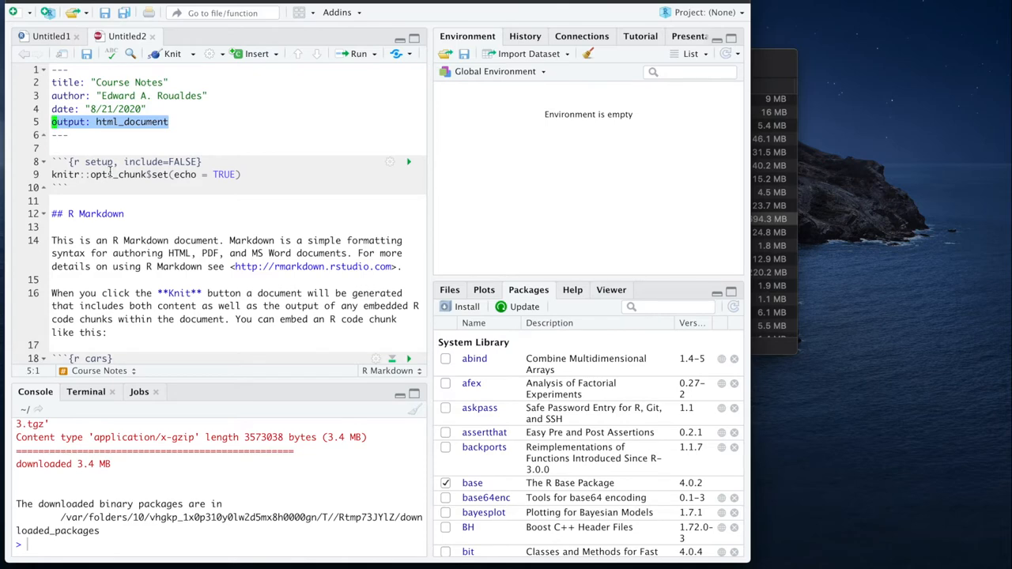
pyautogui.moveTo(231, 148)
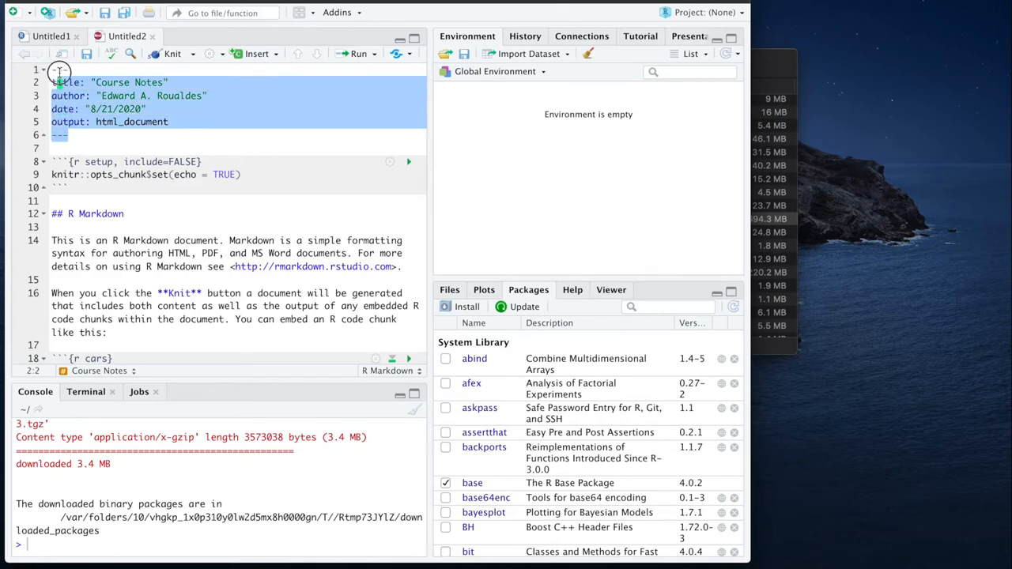
pyautogui.click(116, 134)
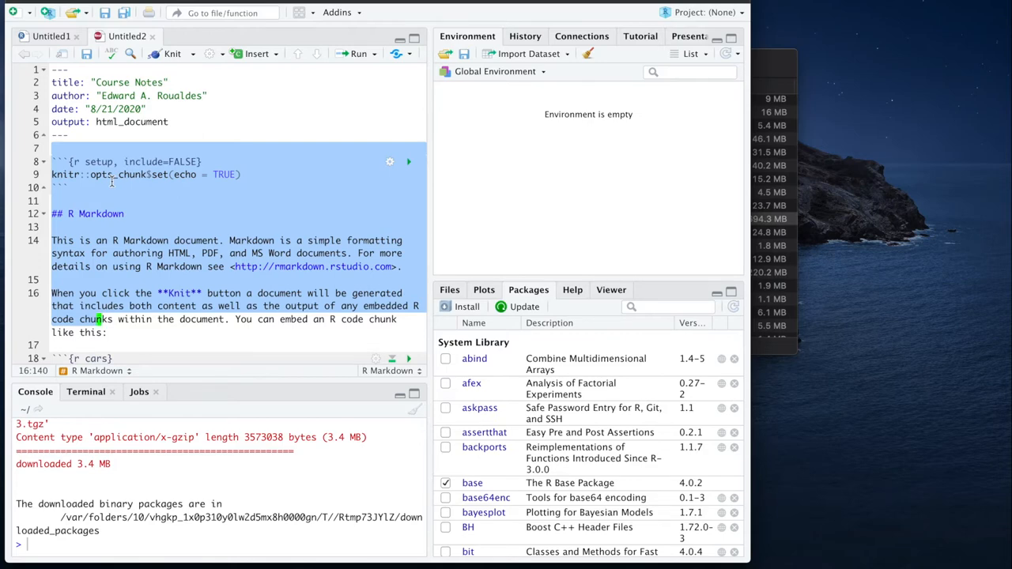
pyautogui.moveTo(165, 209)
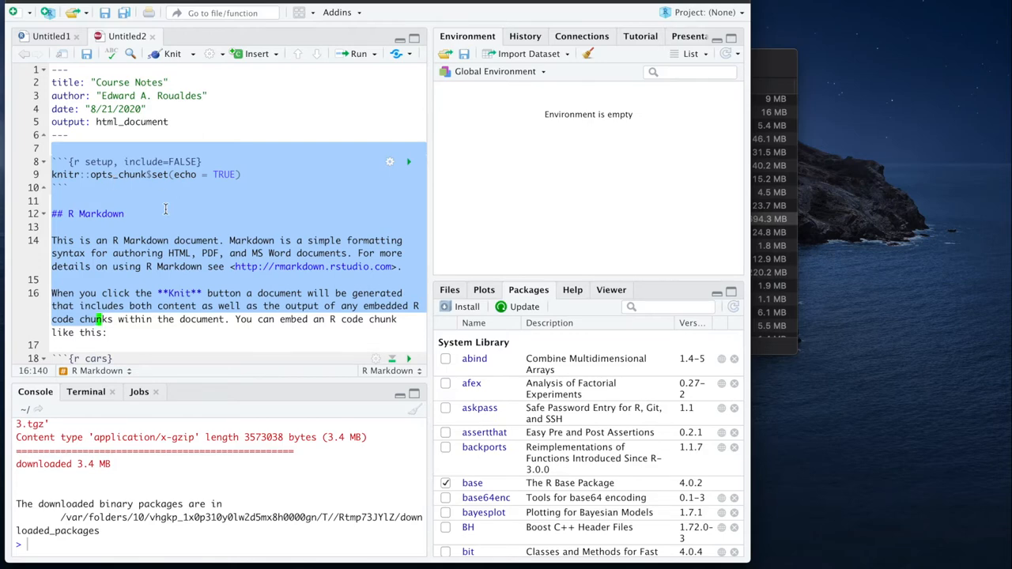
pyautogui.click(165, 213)
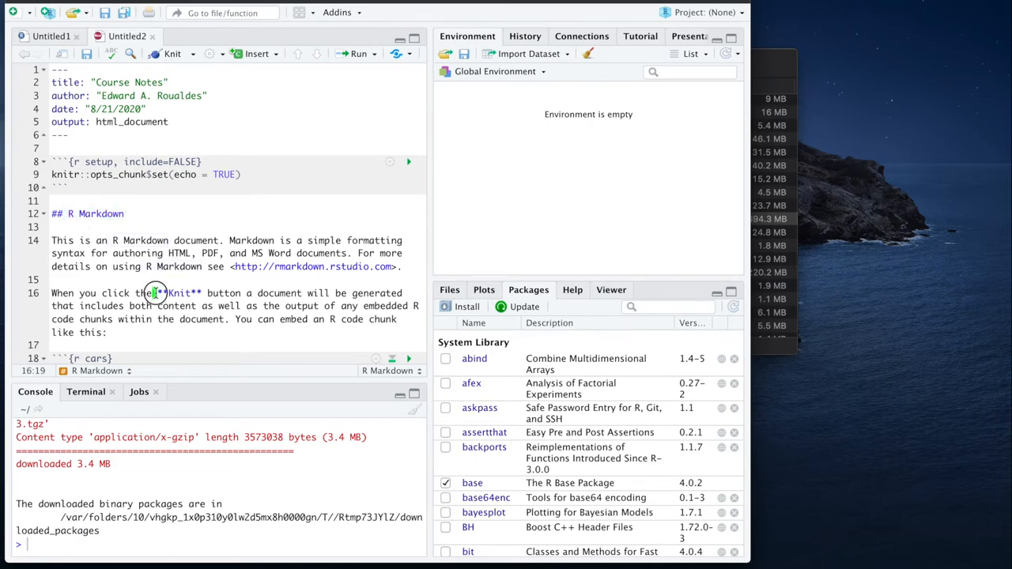
pyautogui.doubleClick(177, 293)
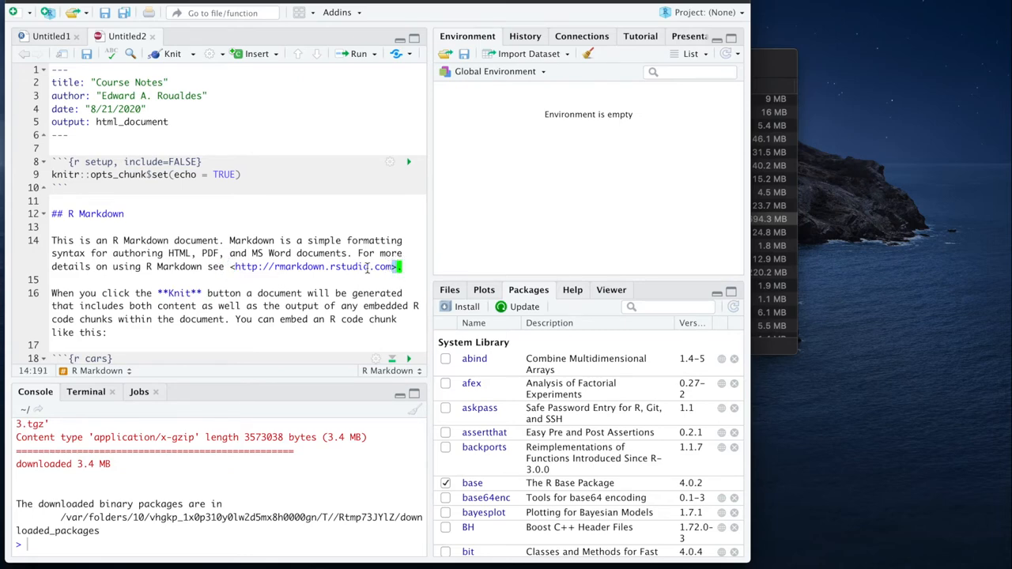
pyautogui.moveTo(389, 288)
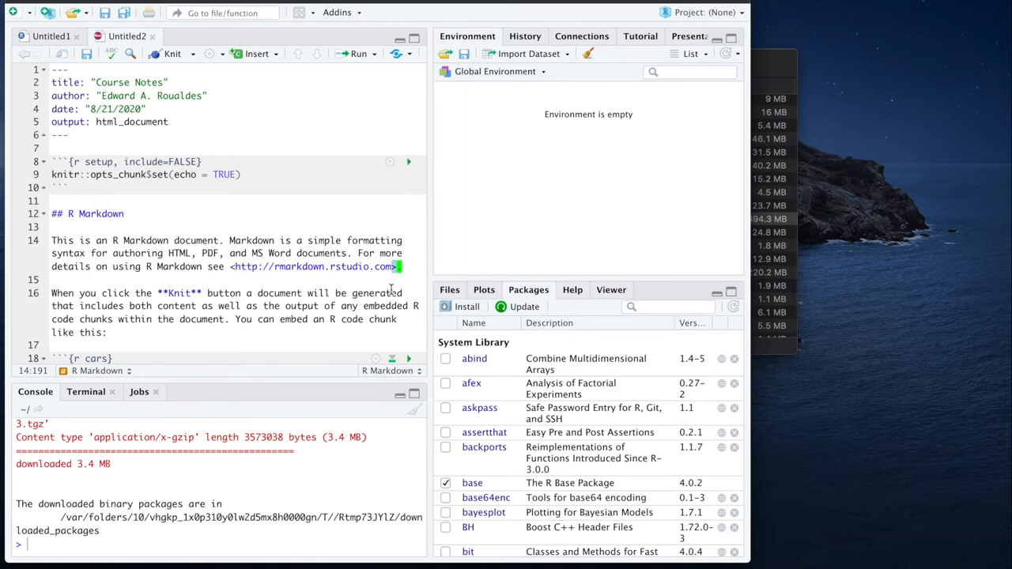
pyautogui.moveTo(208, 225)
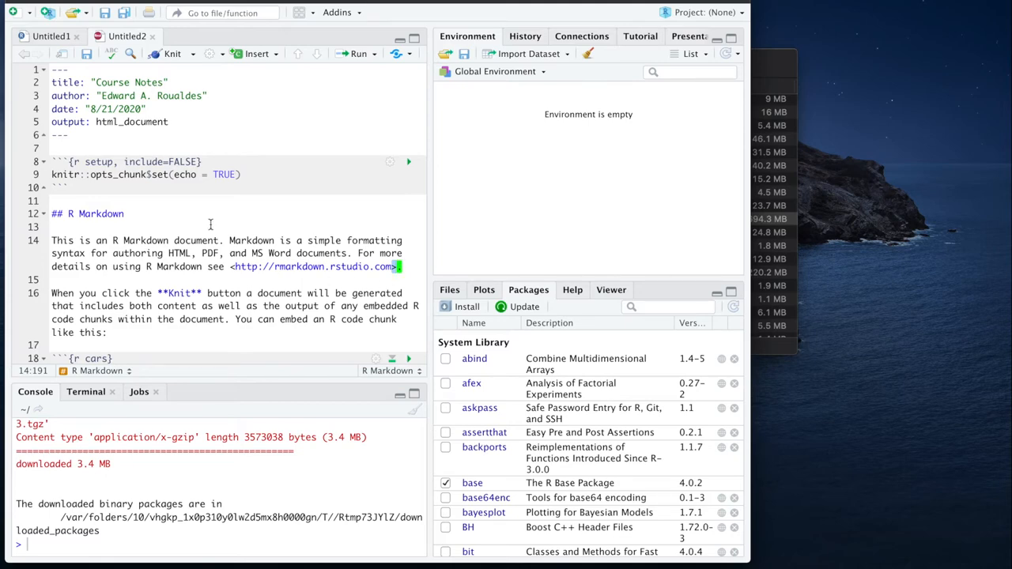
pyautogui.click(53, 162)
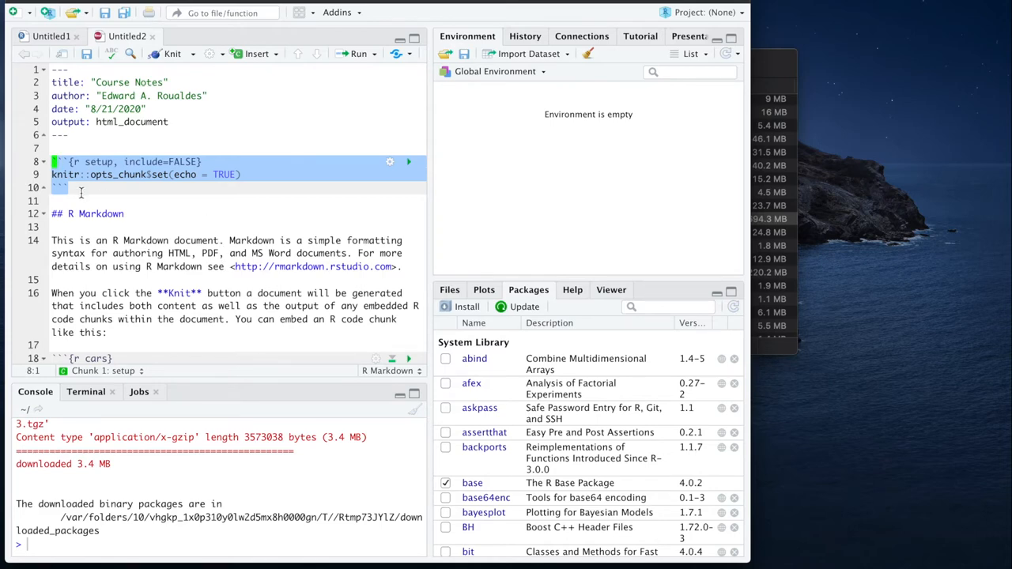
pyautogui.scroll(-3)
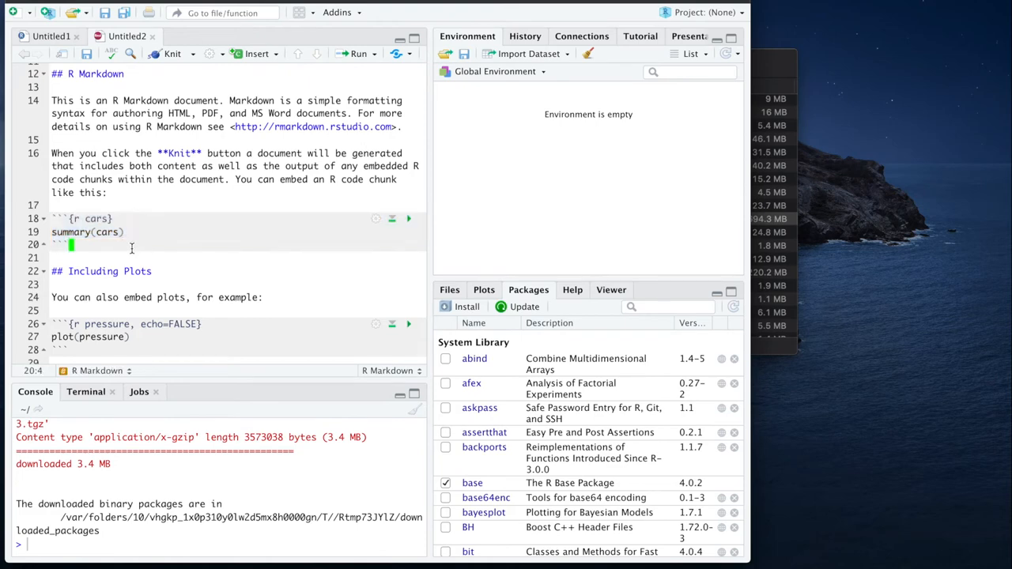
pyautogui.click(127, 231)
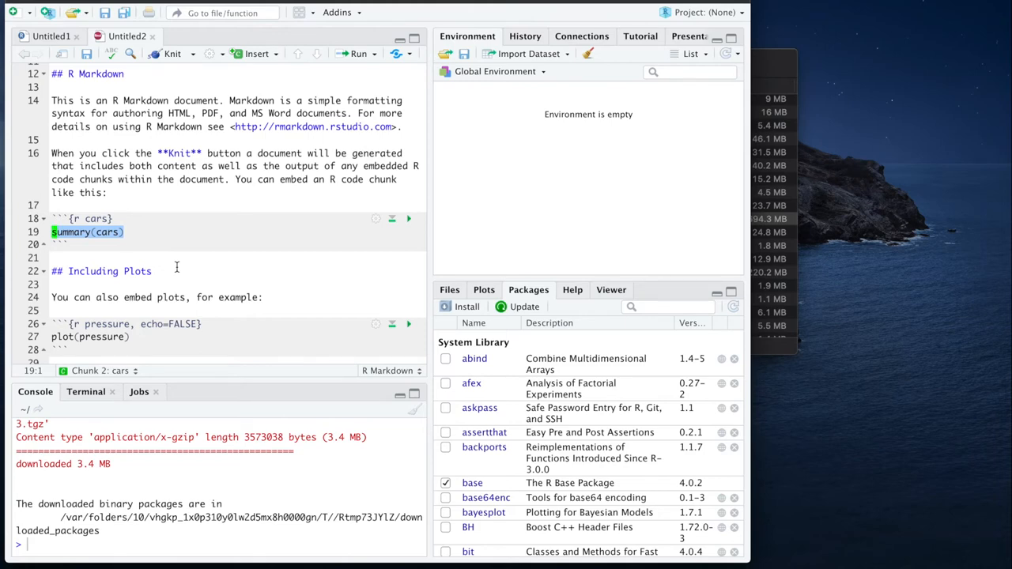
pyautogui.moveTo(172, 54)
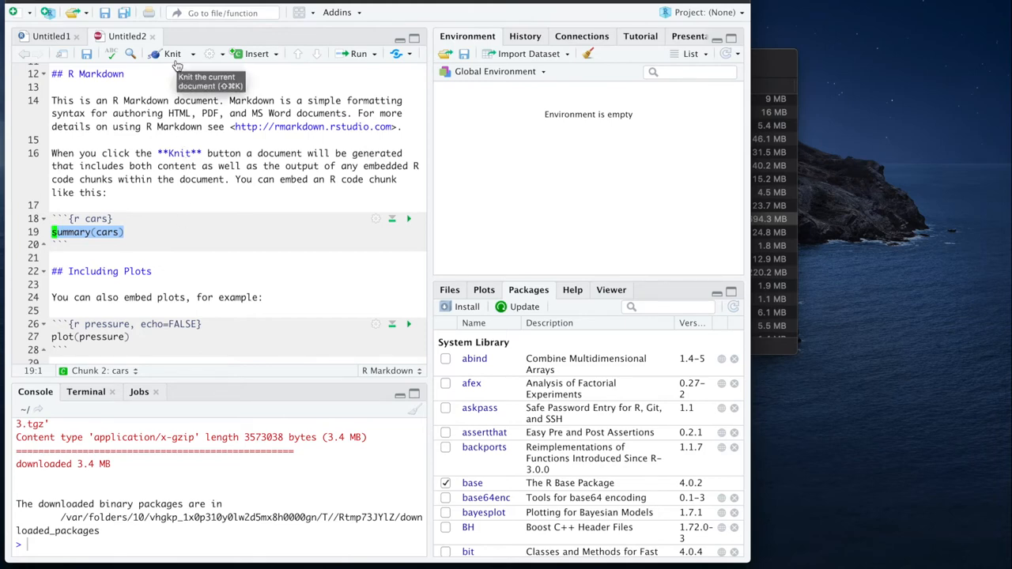
pyautogui.moveTo(193, 58)
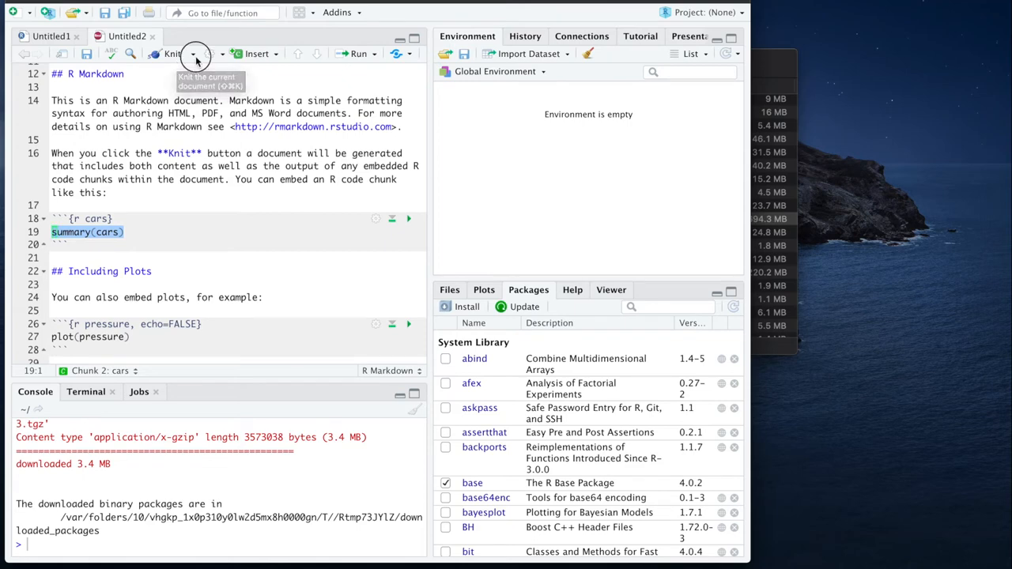
# Show the Knit output formats (HTML, PDF, Word) for the Course Notes.
pyautogui.click(192, 54)
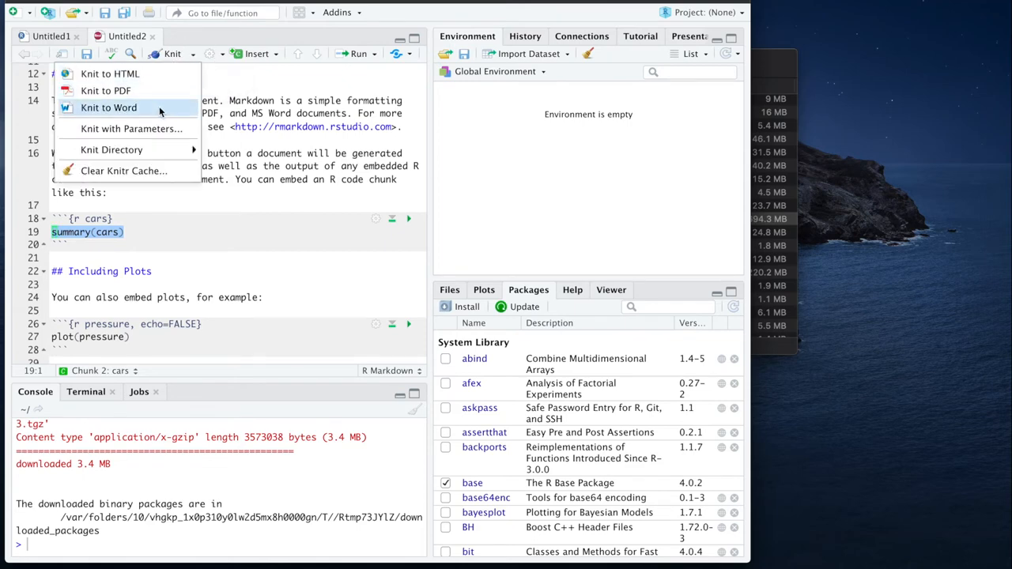
pyautogui.moveTo(149, 90)
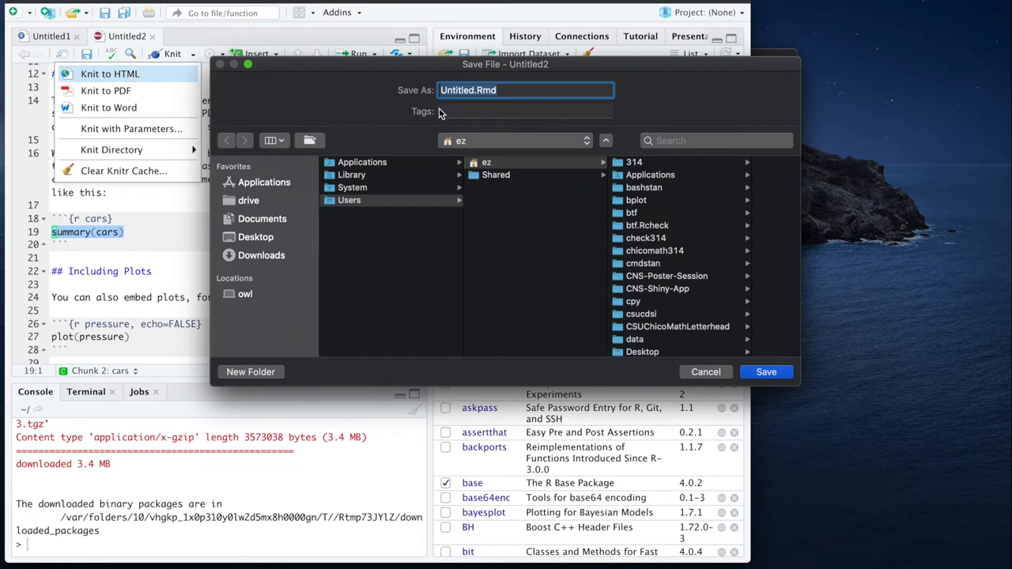
pyautogui.moveTo(515, 182)
pyautogui.write('~/gsync/math315')
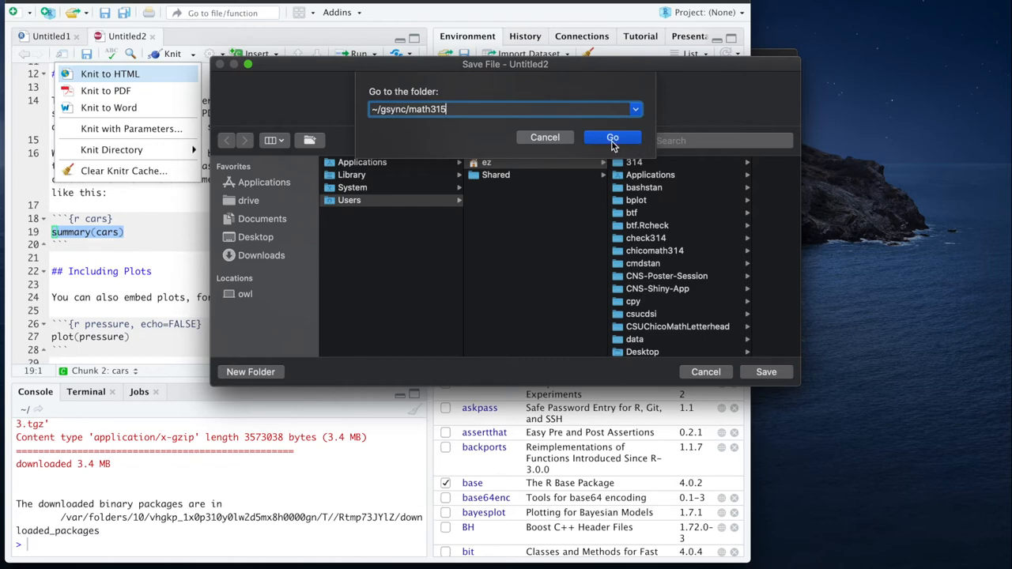
# Save the notes as the coursenotes .Rmd in ~/gsync/math315, replacing the existing copy.
pyautogui.click(612, 136)
pyautogui.write('roualdes_coursenotes.Rmd')
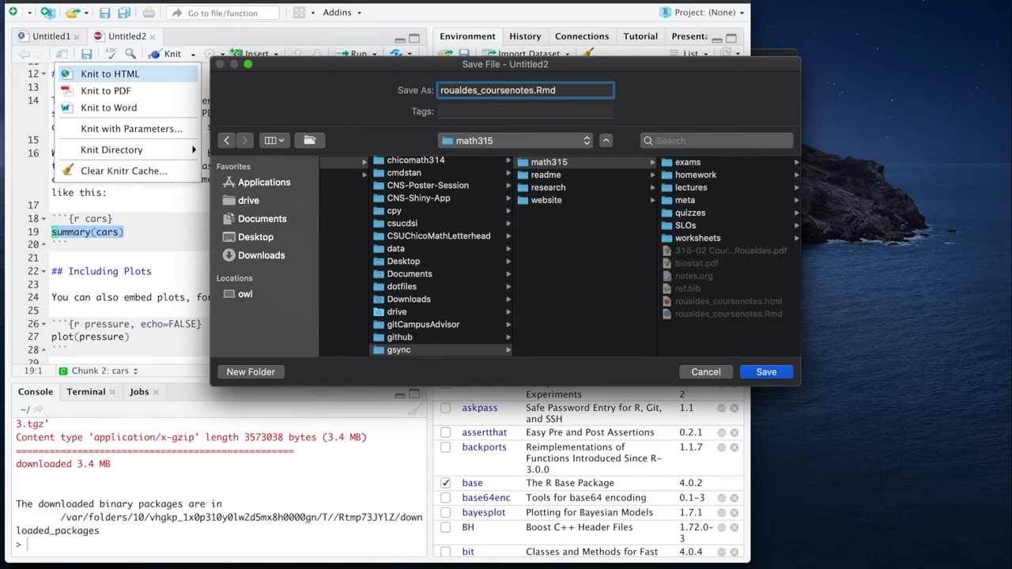
pyautogui.click(765, 372)
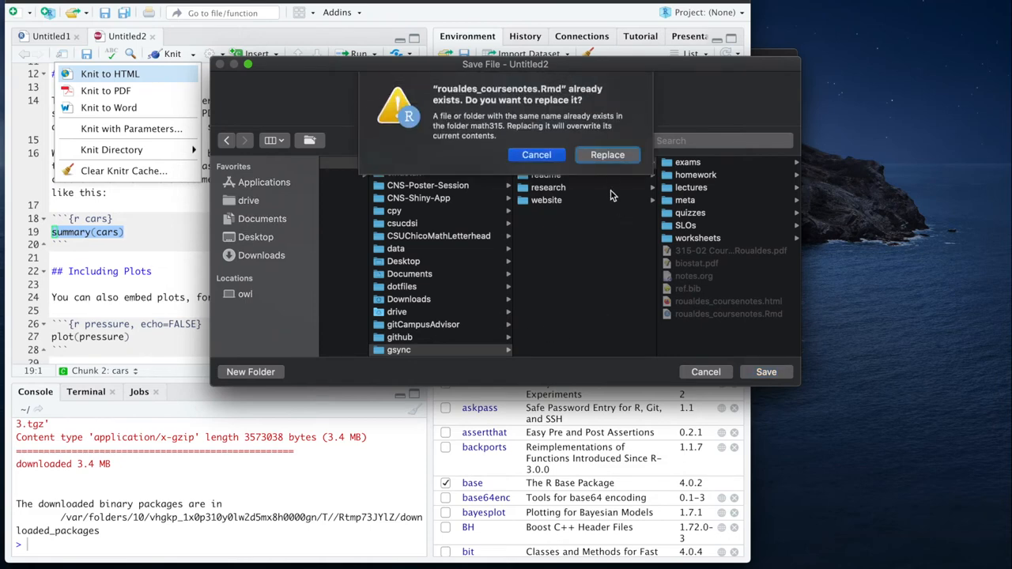
pyautogui.click(607, 155)
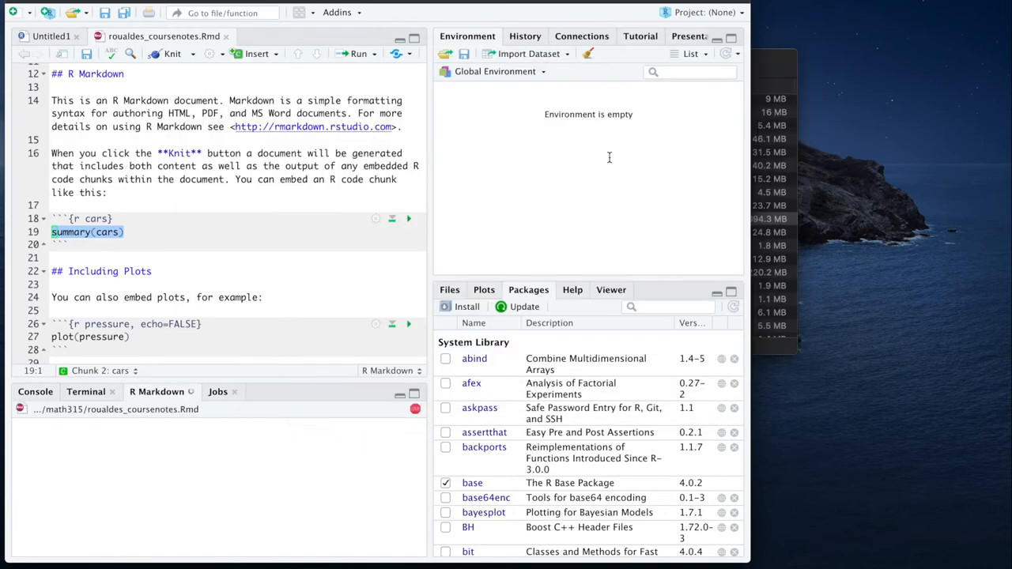
pyautogui.click(171, 54)
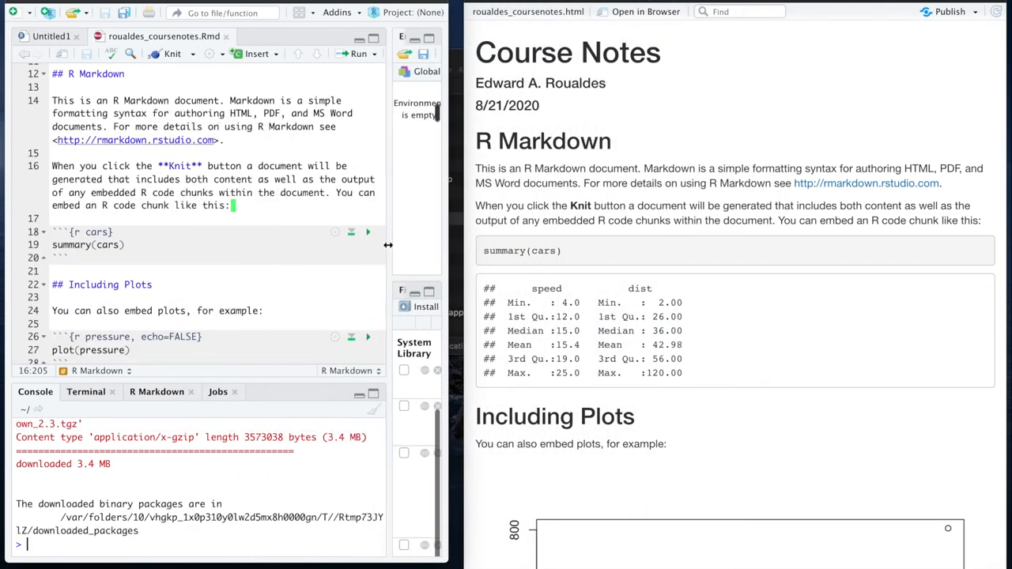
pyautogui.scroll(3)
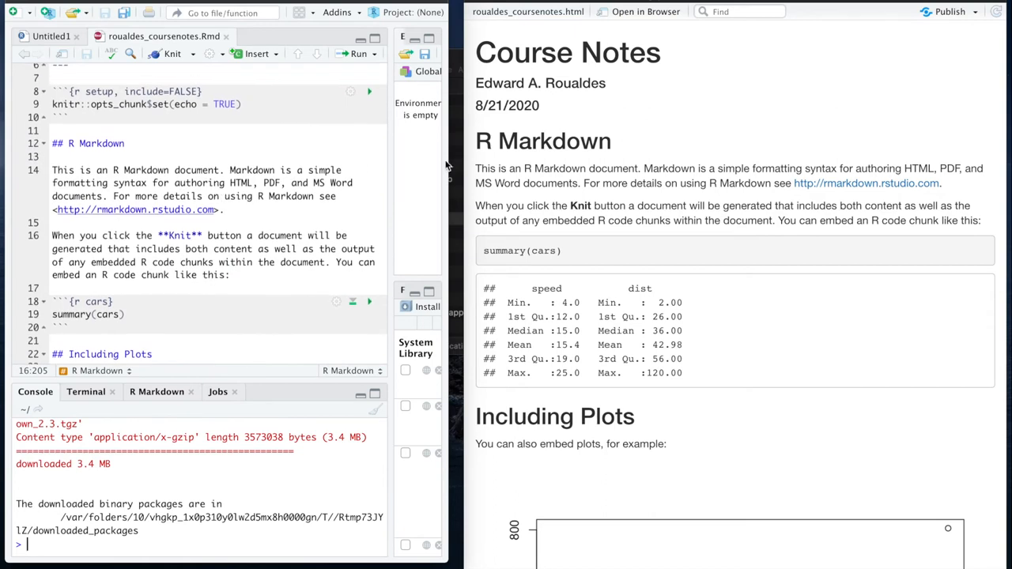
pyautogui.moveTo(703, 209)
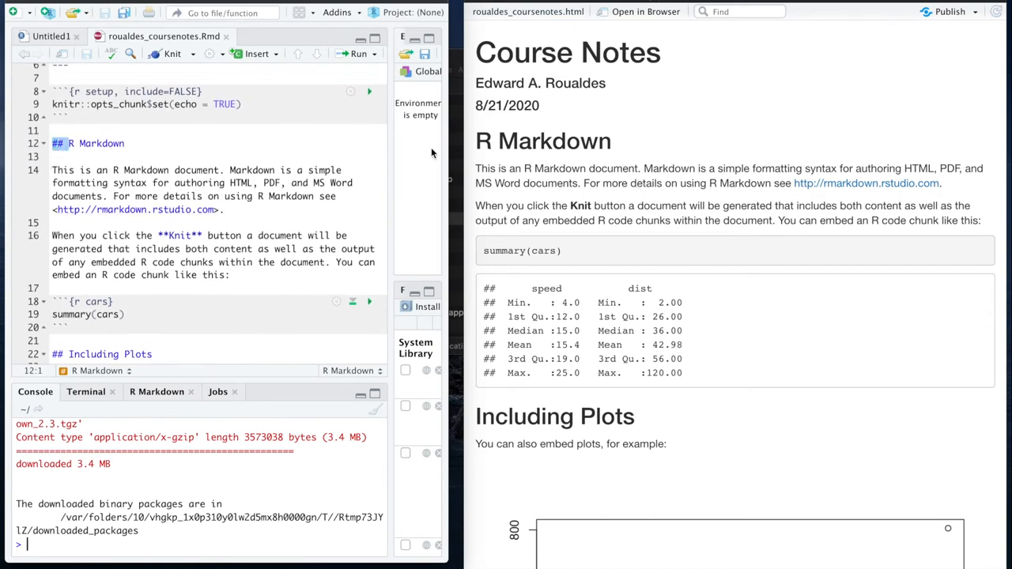
pyautogui.doubleClick(542, 140)
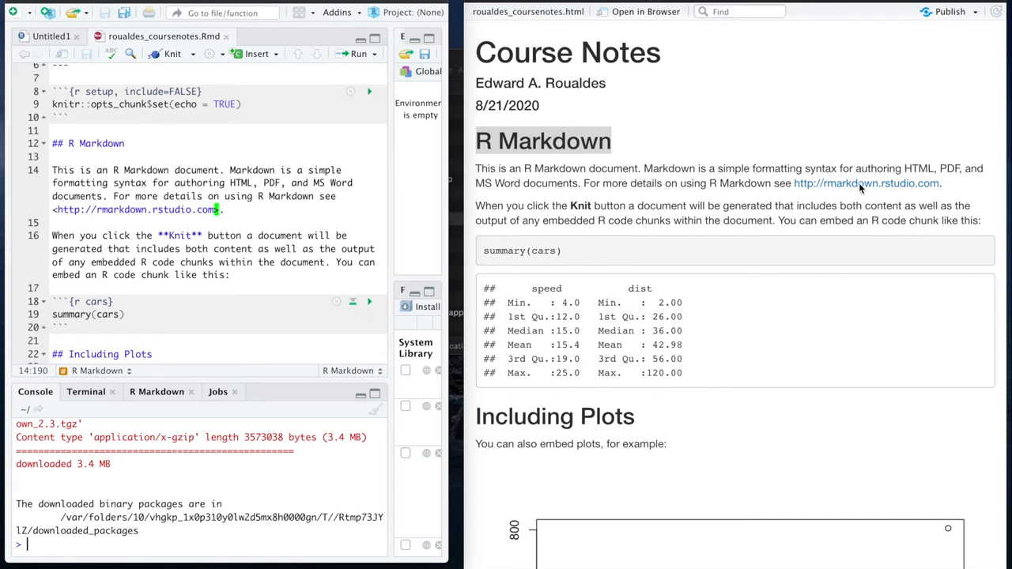
pyautogui.click(161, 235)
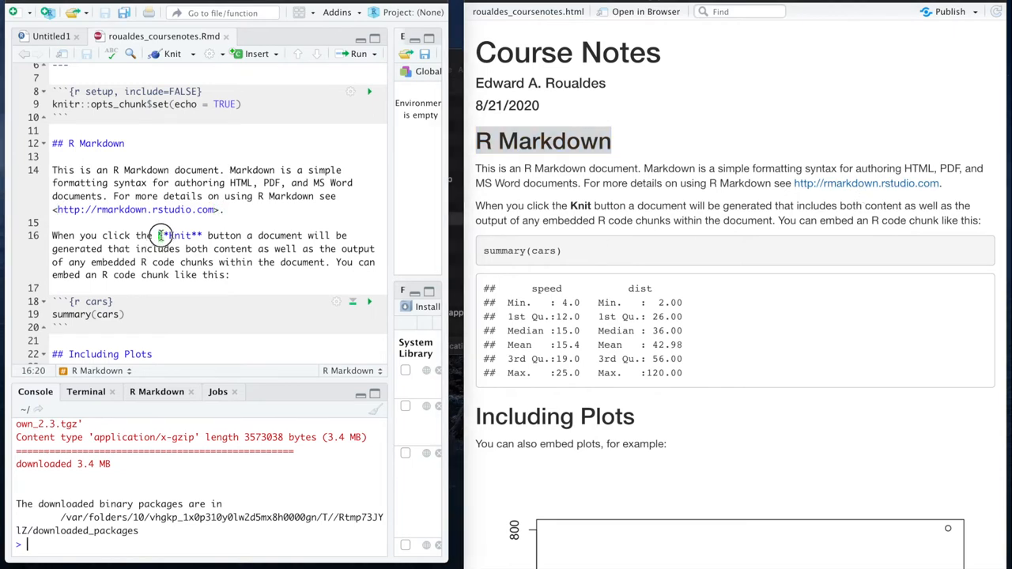
pyautogui.doubleClick(177, 234)
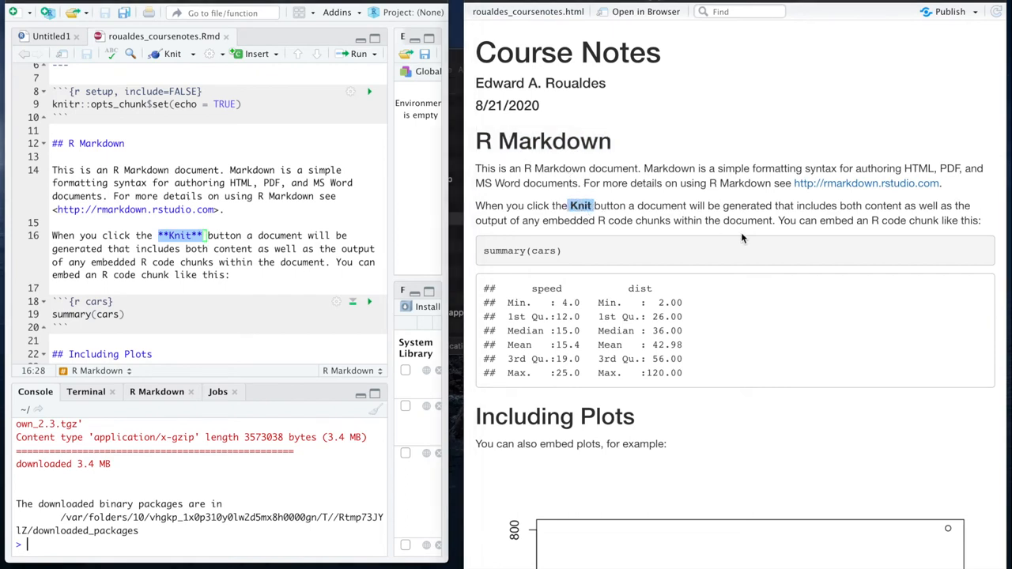
pyautogui.click(54, 288)
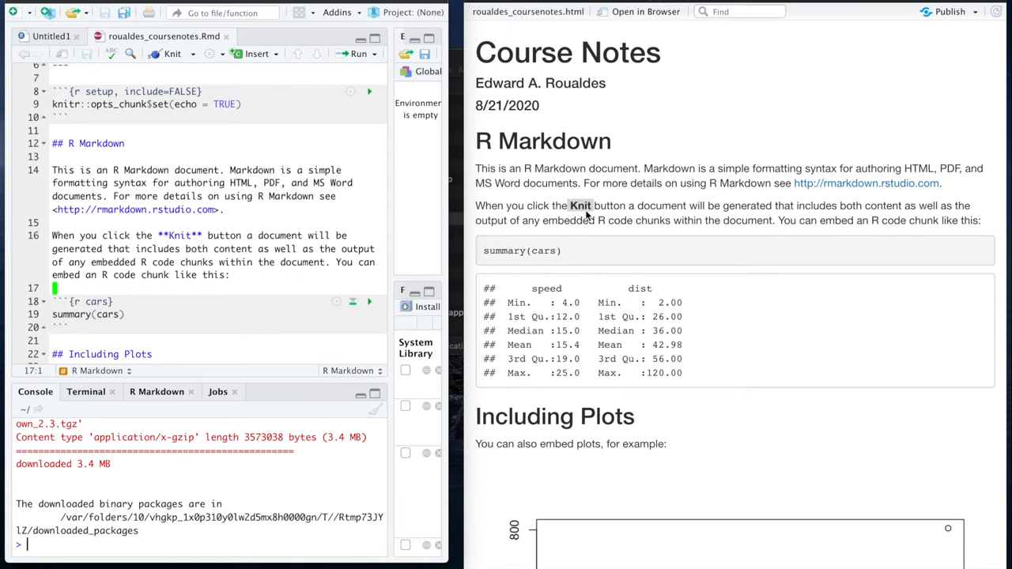
pyautogui.moveTo(556, 207)
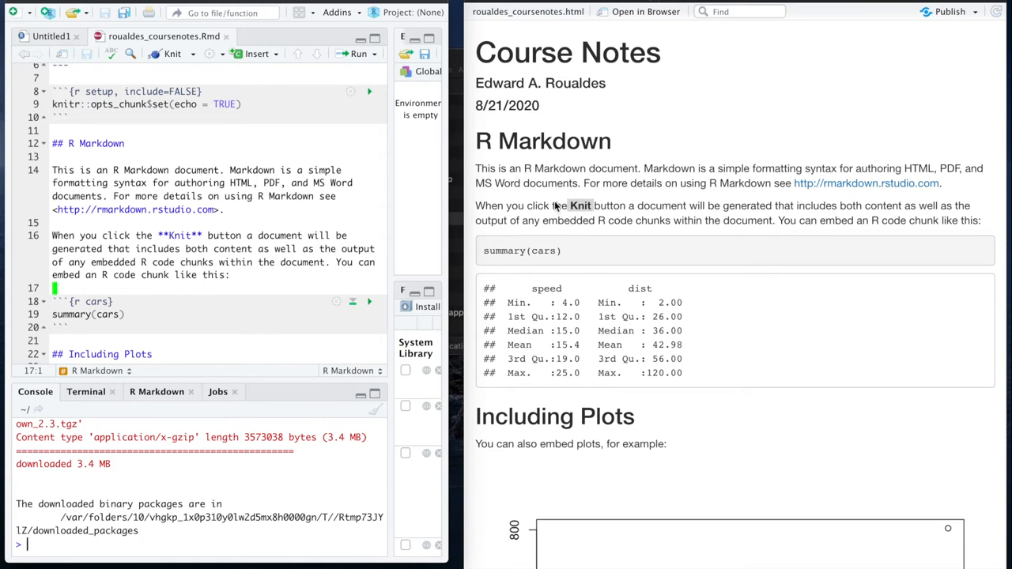
pyautogui.moveTo(227, 186)
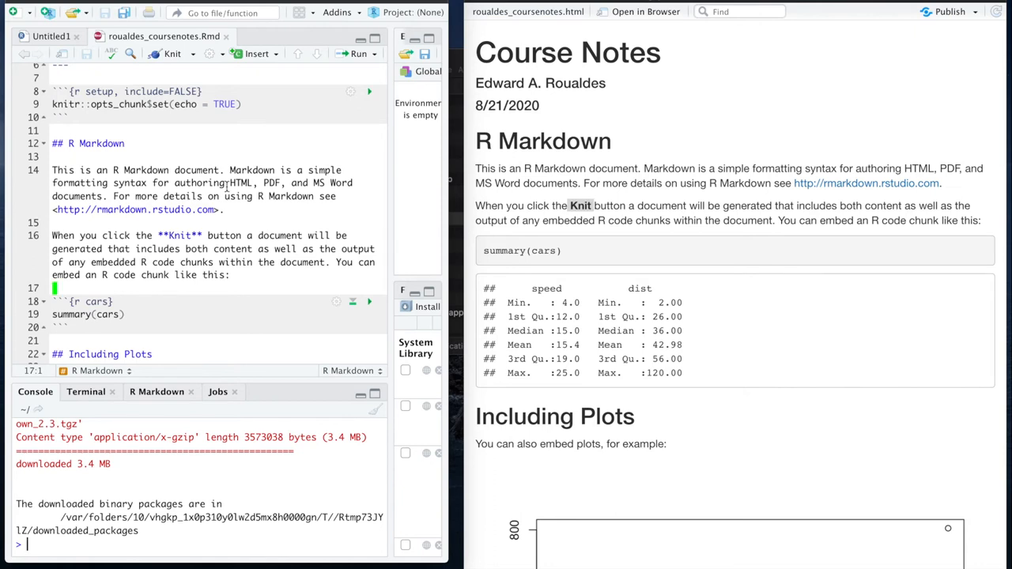
pyautogui.scroll(-3)
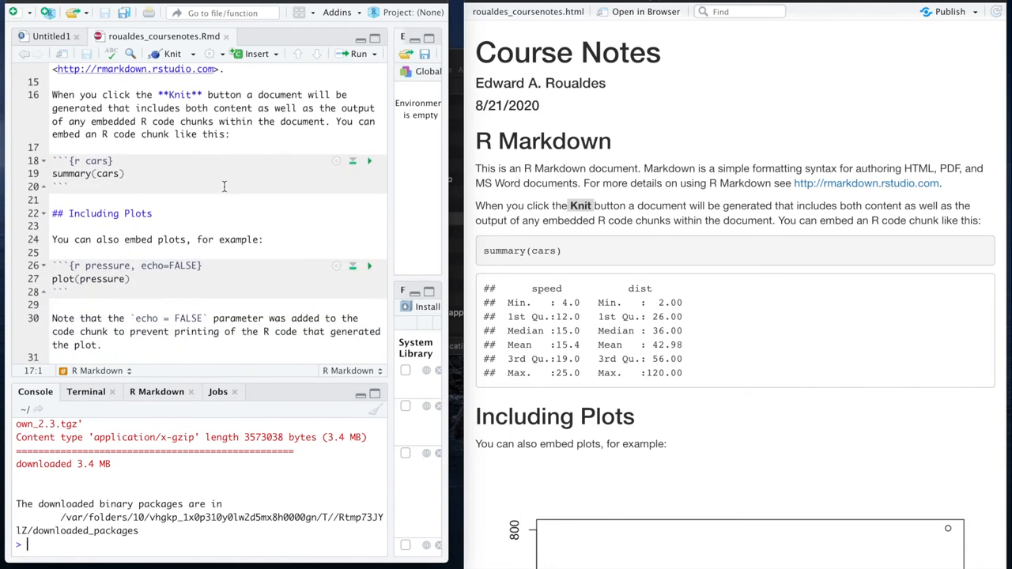
pyautogui.click(71, 186)
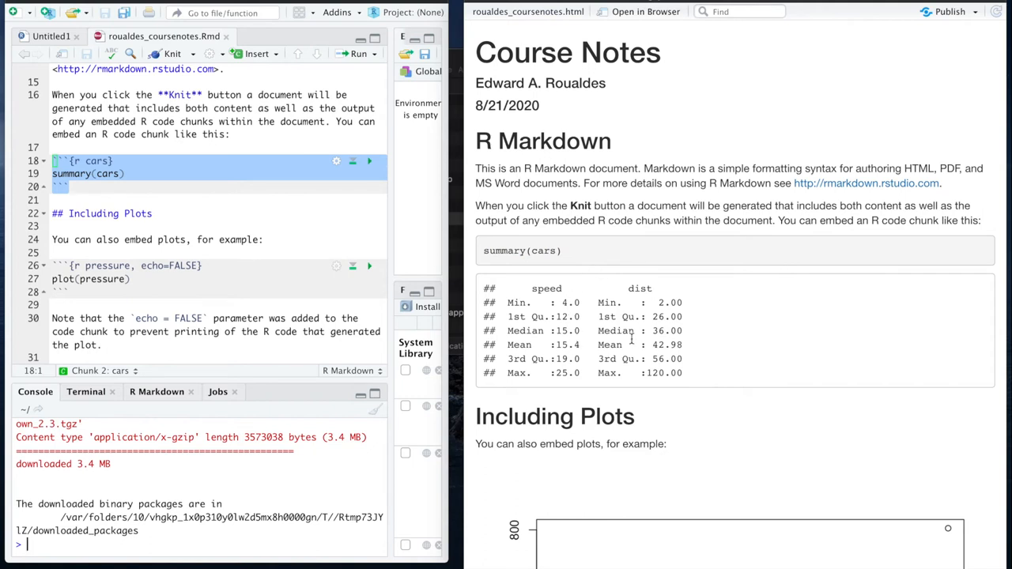
pyautogui.moveTo(624, 340)
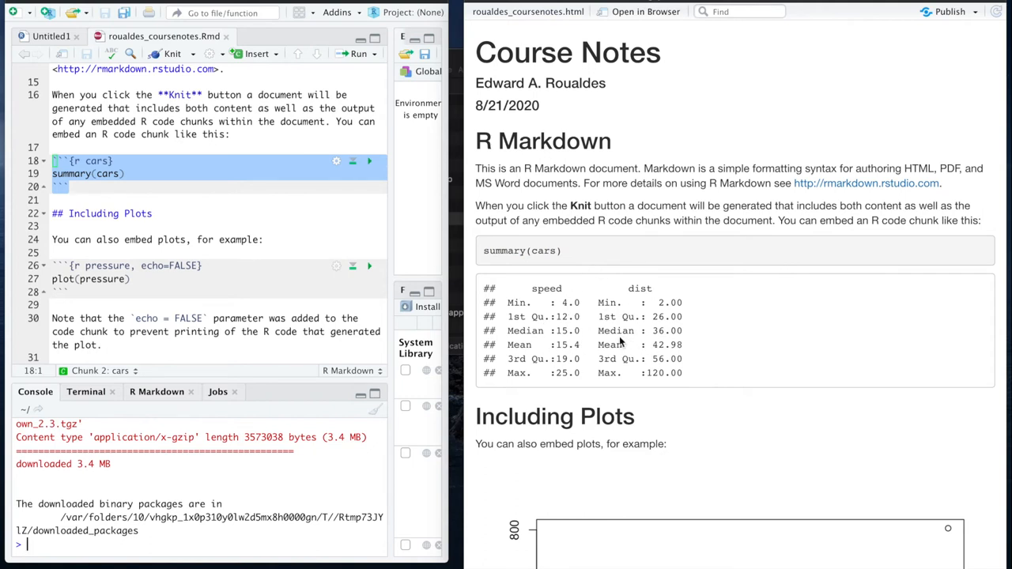
pyautogui.moveTo(566, 334)
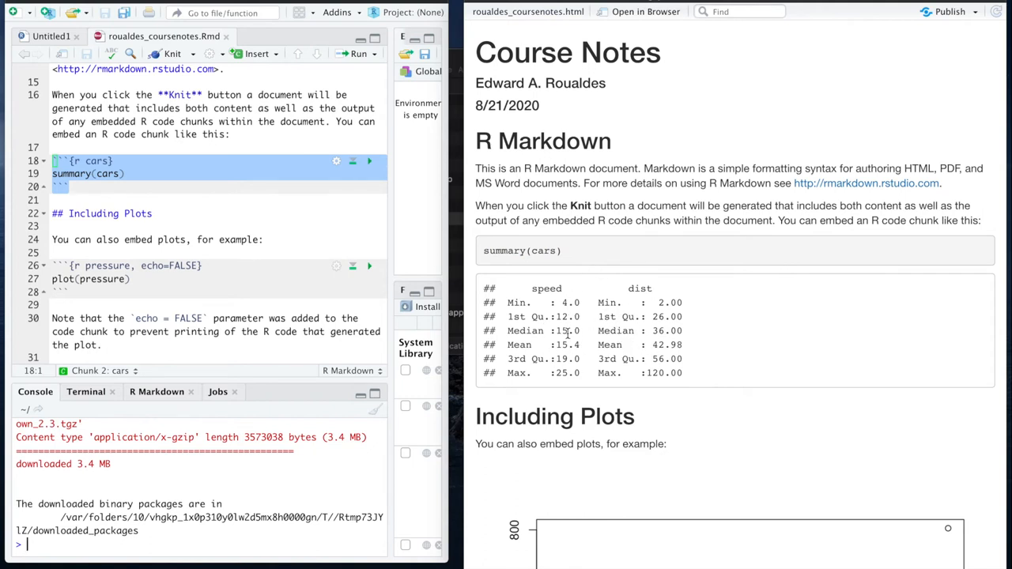
pyautogui.moveTo(602, 323)
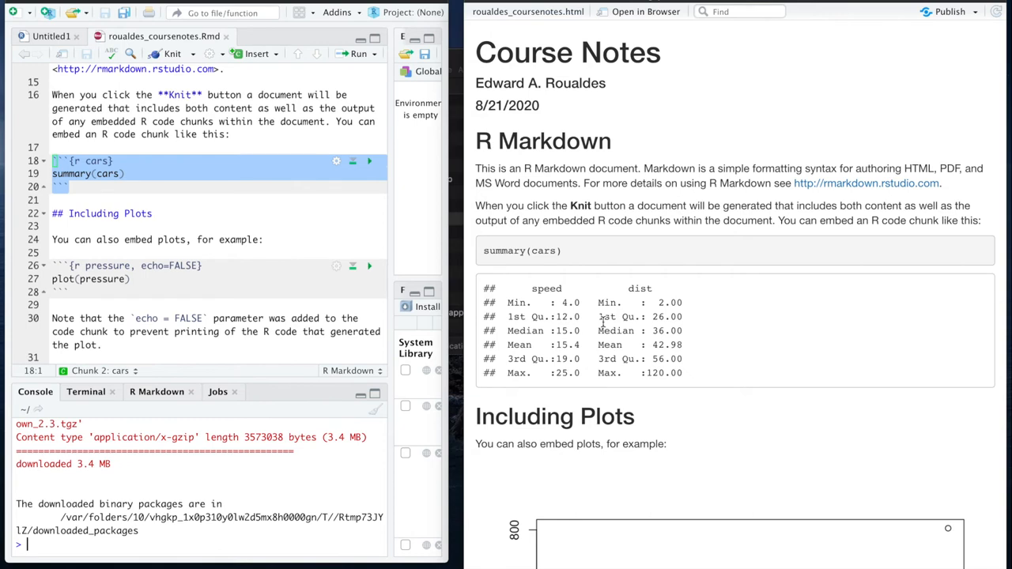
pyautogui.moveTo(607, 253)
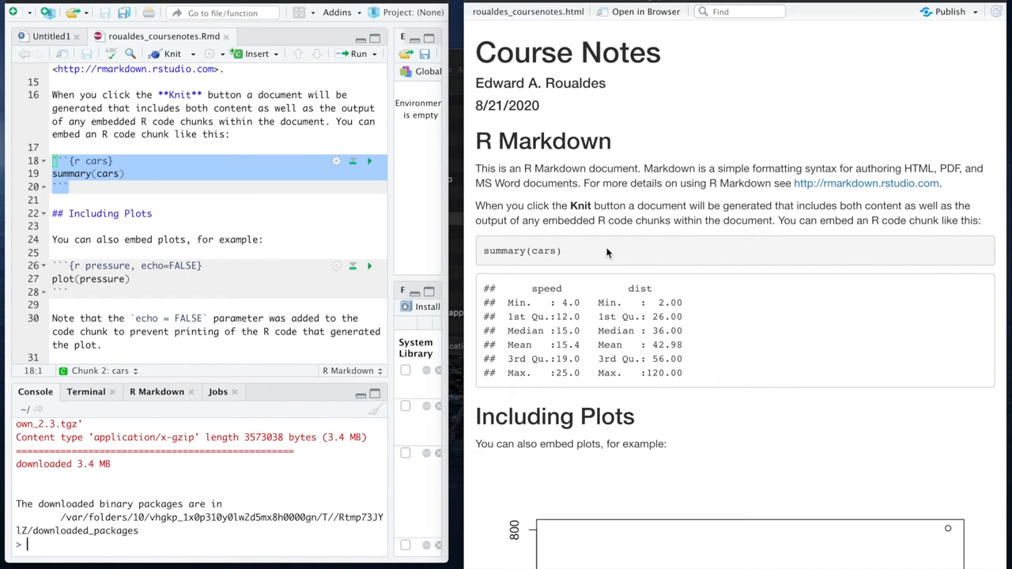
pyautogui.moveTo(519, 181)
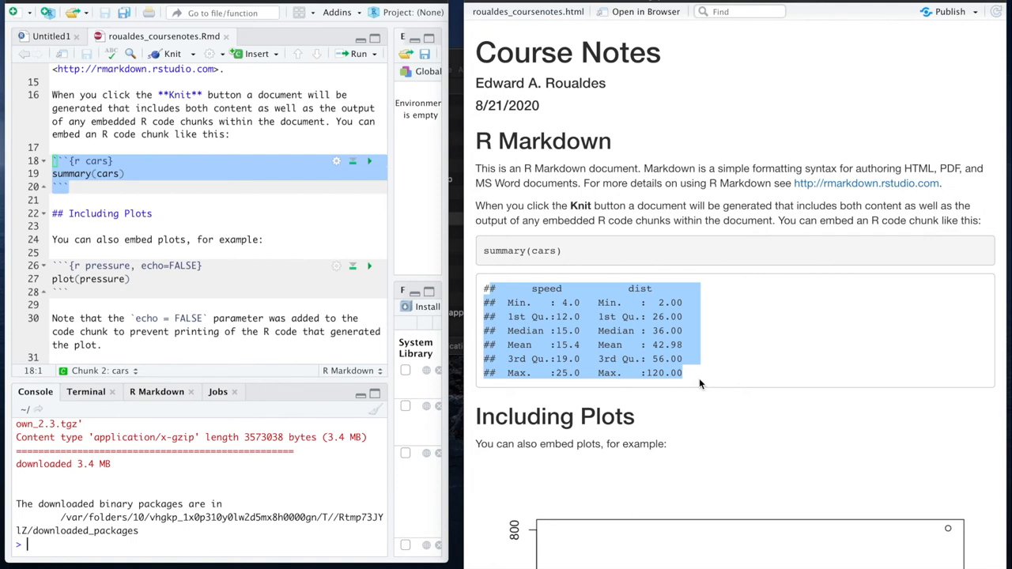
pyautogui.scroll(-3)
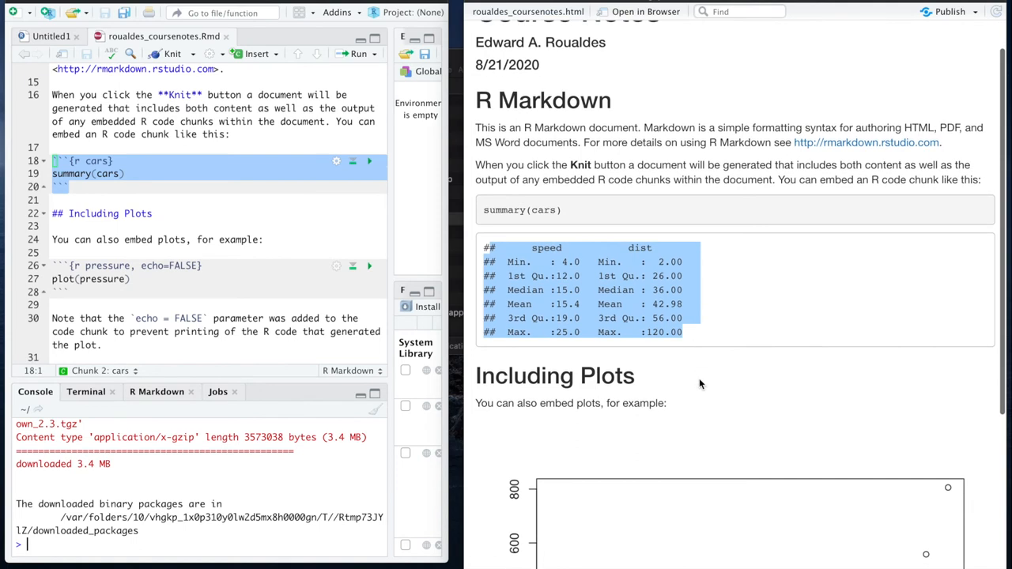
pyautogui.scroll(-3)
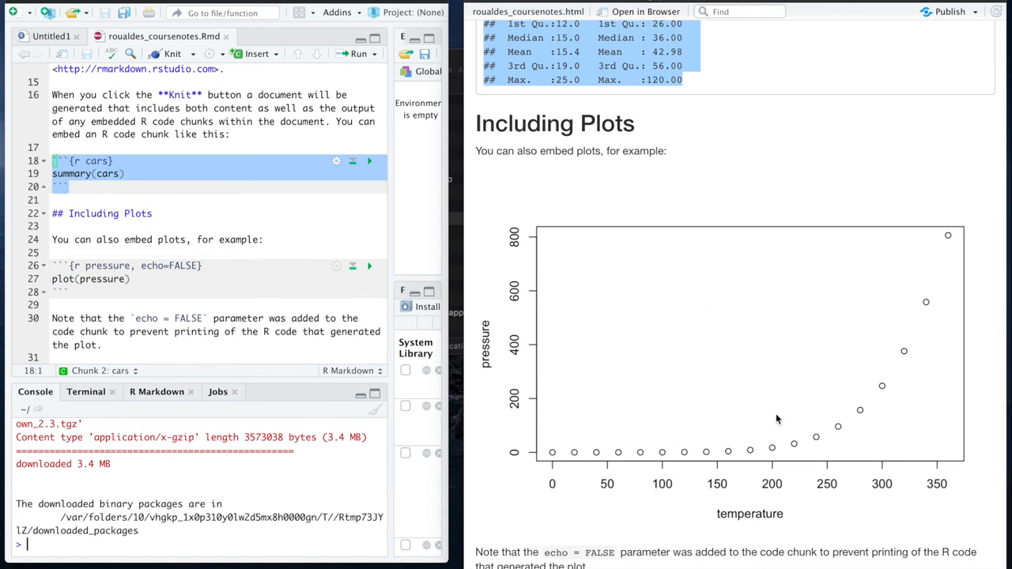
pyautogui.moveTo(584, 255)
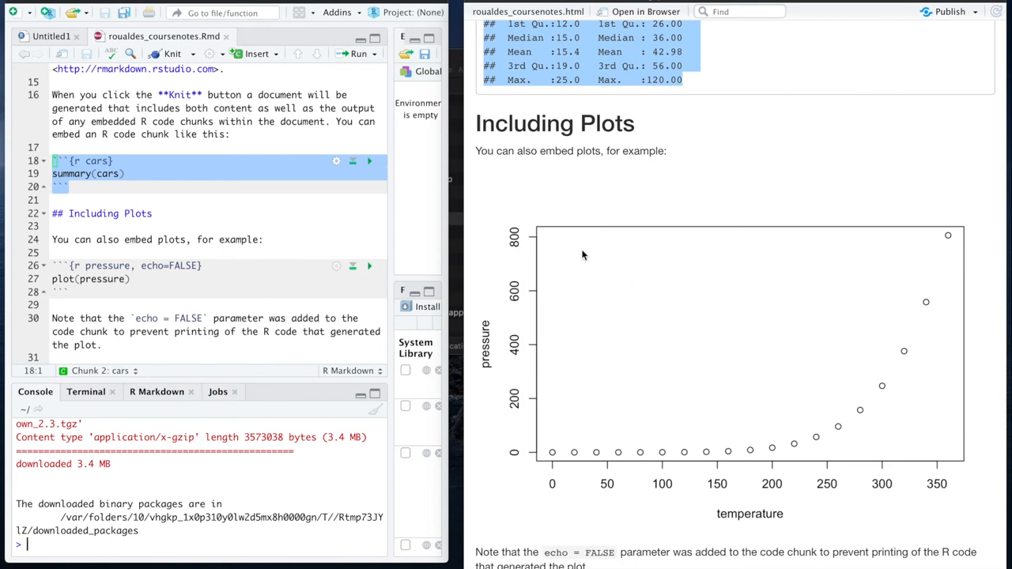
pyautogui.moveTo(528, 259)
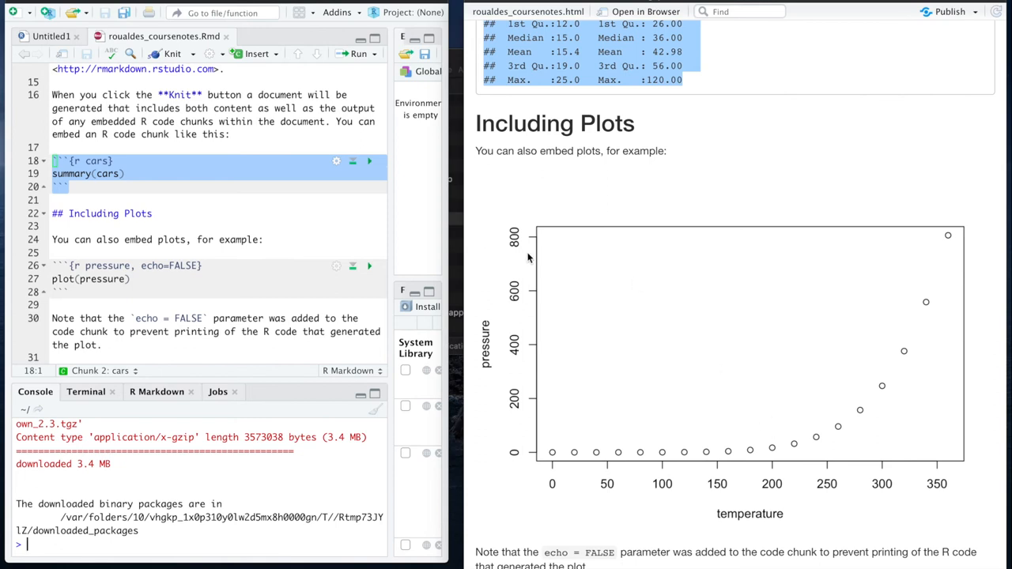
pyautogui.scroll(3)
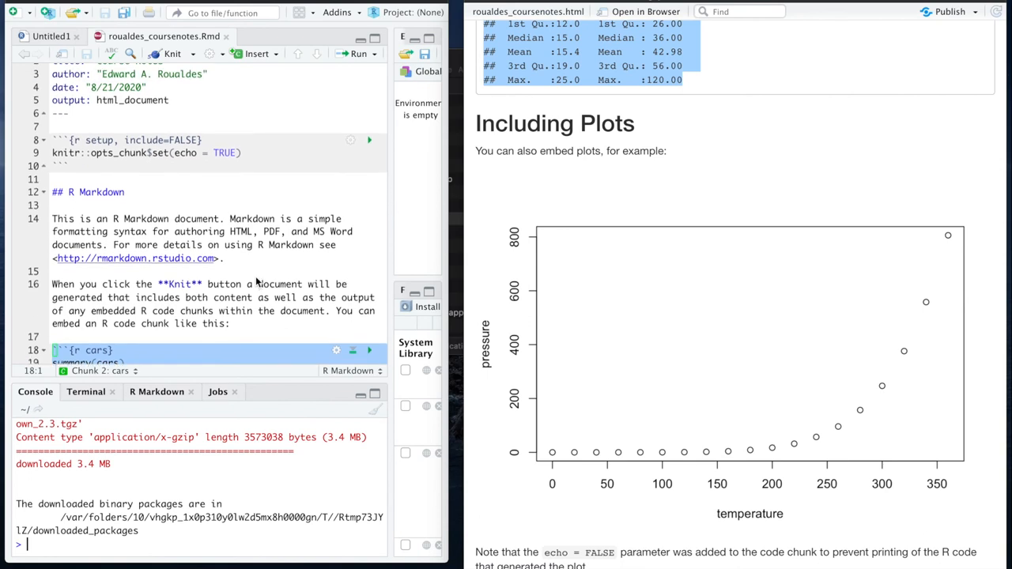
pyautogui.scroll(3)
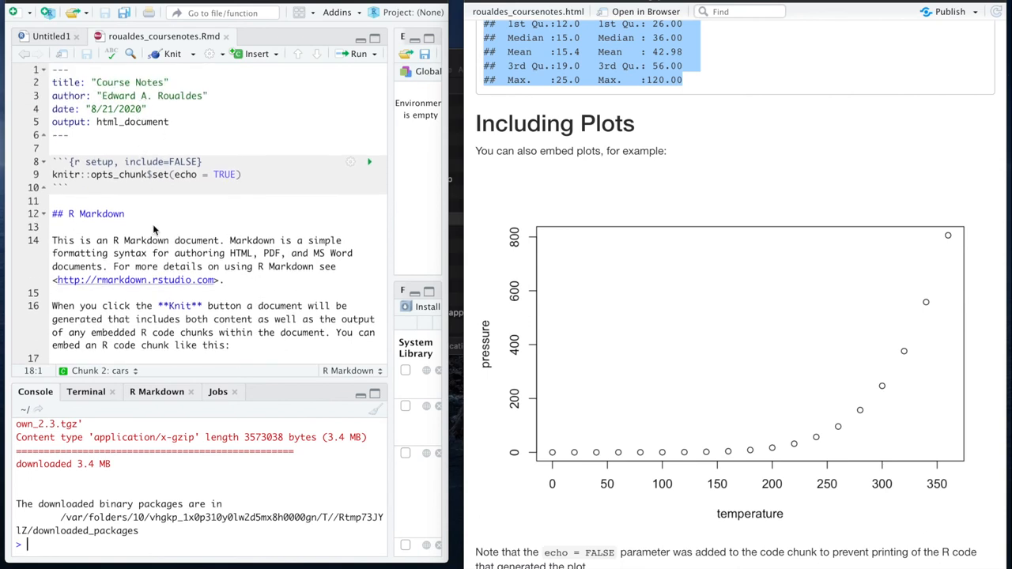
pyautogui.moveTo(145, 224)
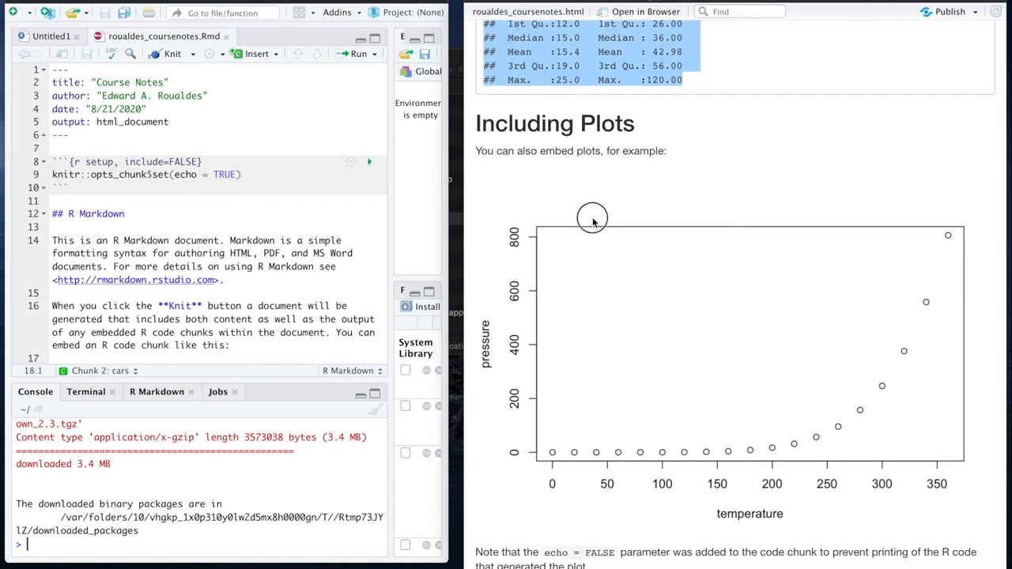
pyautogui.moveTo(323, 256)
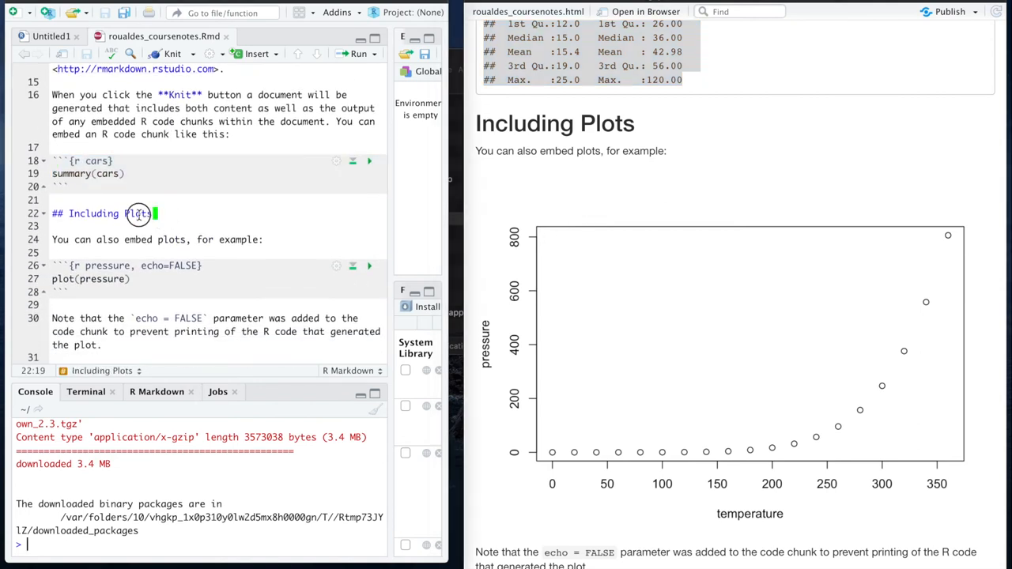
pyautogui.tripleClick(101, 213)
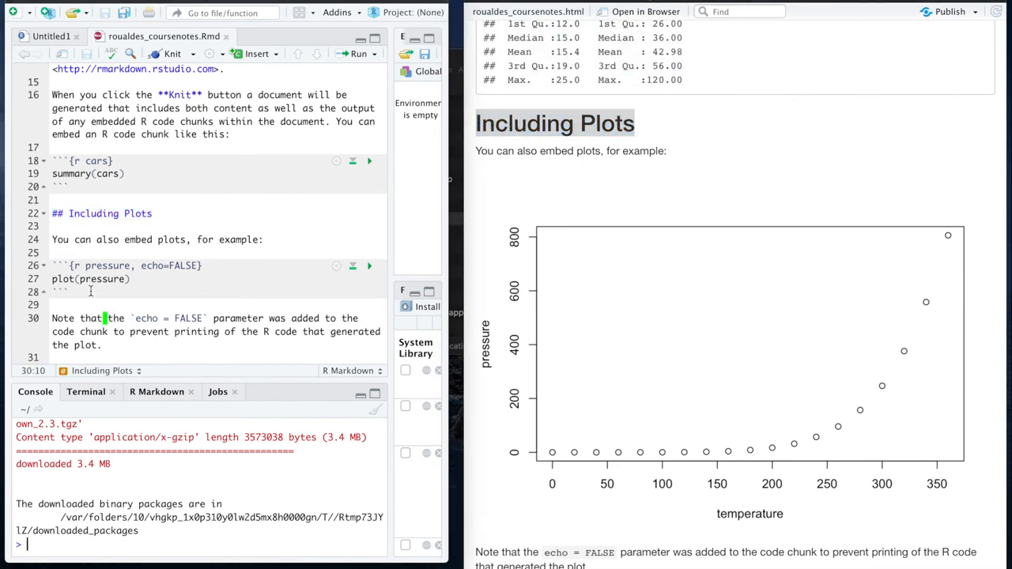
pyautogui.click(95, 278)
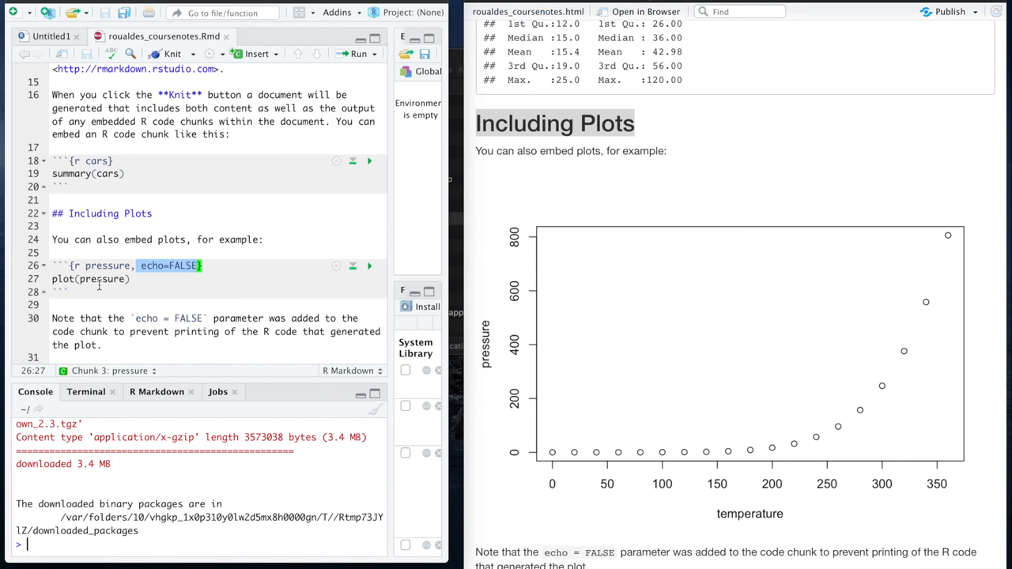
pyautogui.moveTo(276, 174)
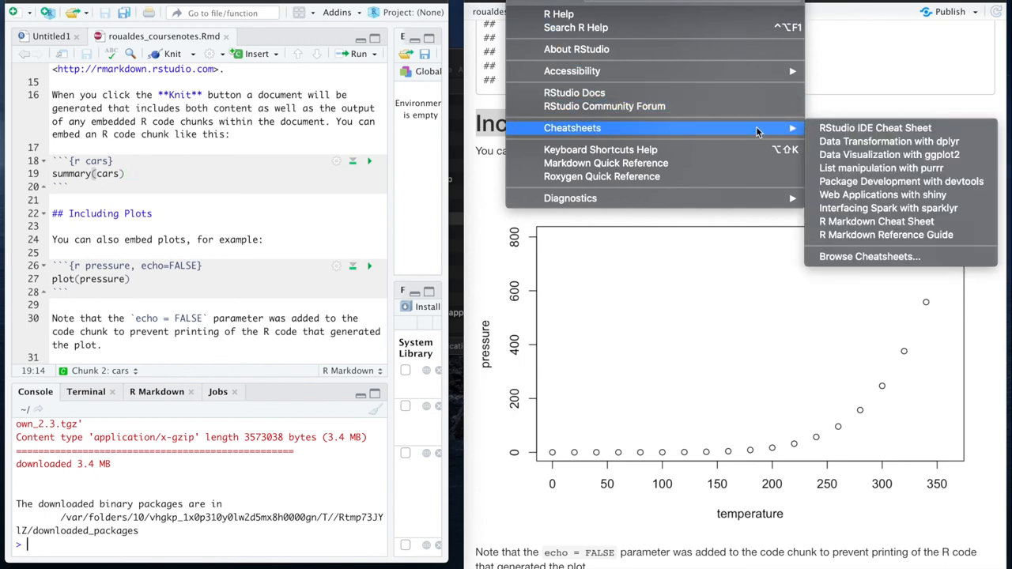
pyautogui.moveTo(876, 221)
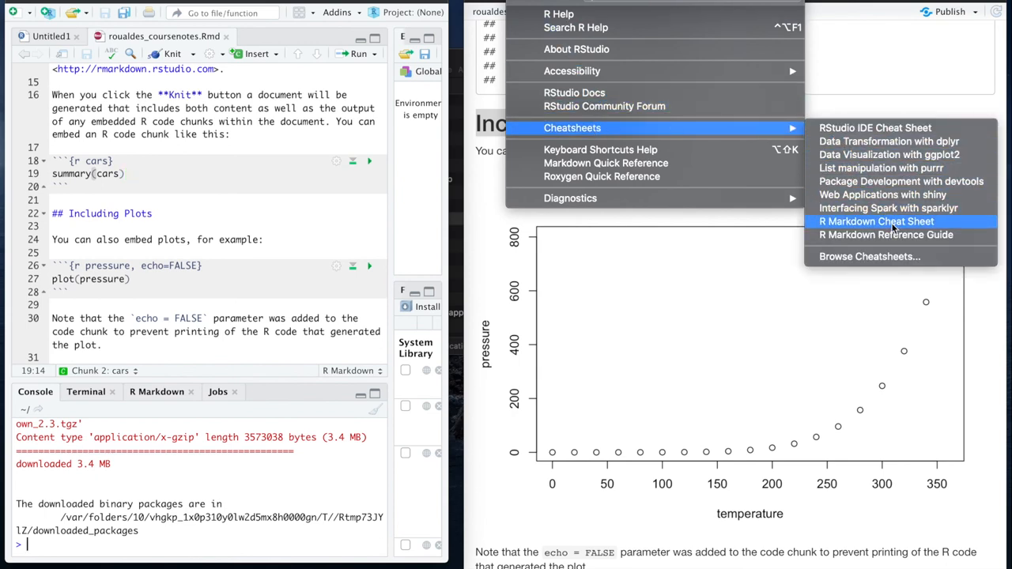
# Open the R Markdown Cheat Sheet from Help > Cheatsheets.
pyautogui.click(876, 222)
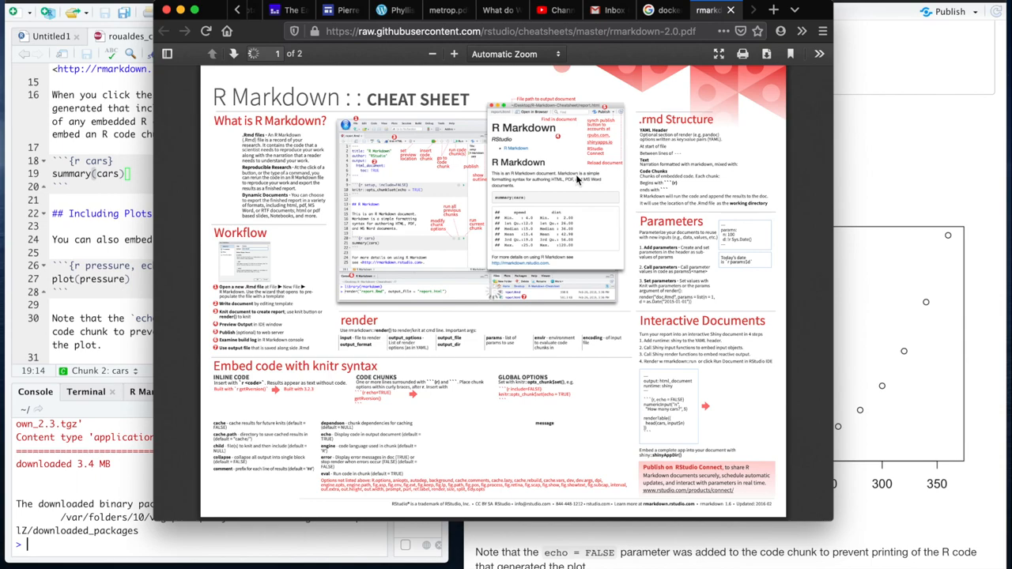
# Zoom the cheat sheet to about 130% and read its second page on Pandoc syntax.
pyautogui.scroll(-3)
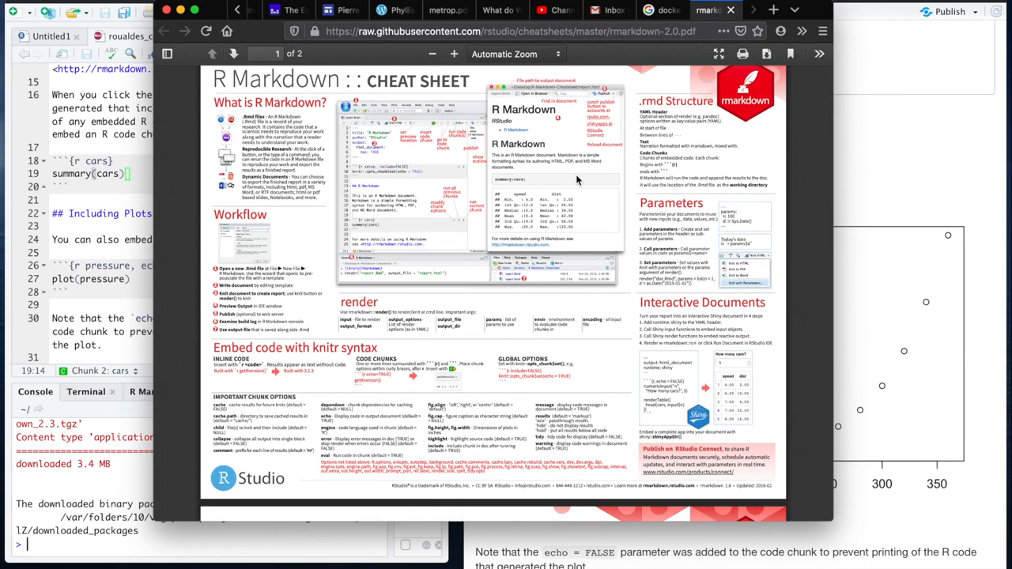
pyautogui.scroll(3)
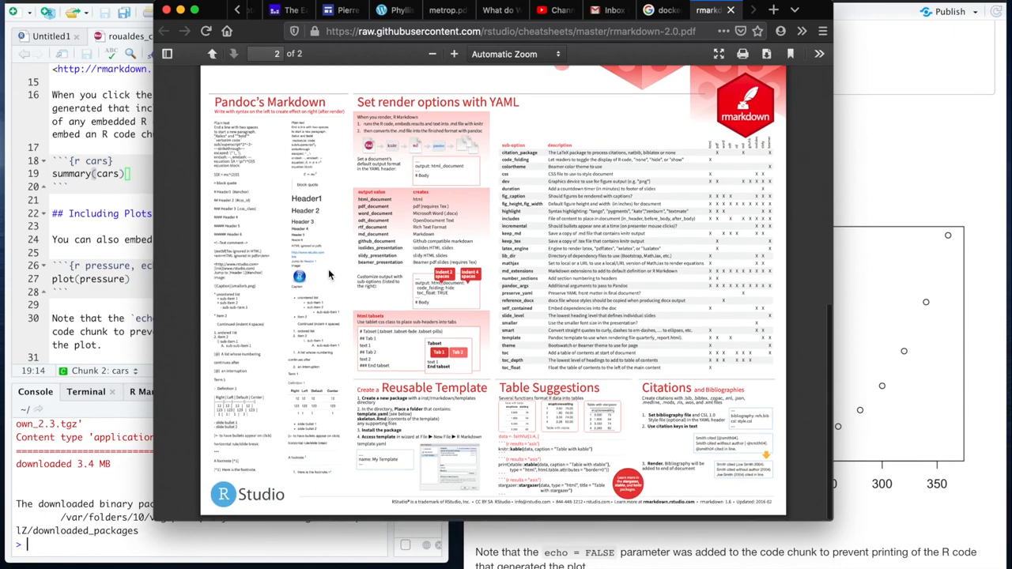
pyautogui.click(515, 53)
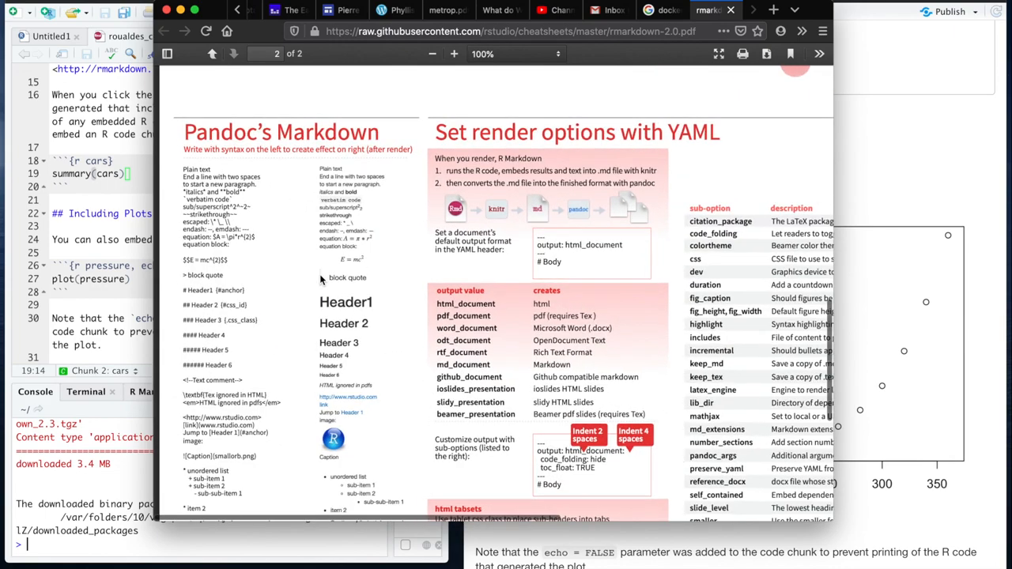
pyautogui.click(454, 53)
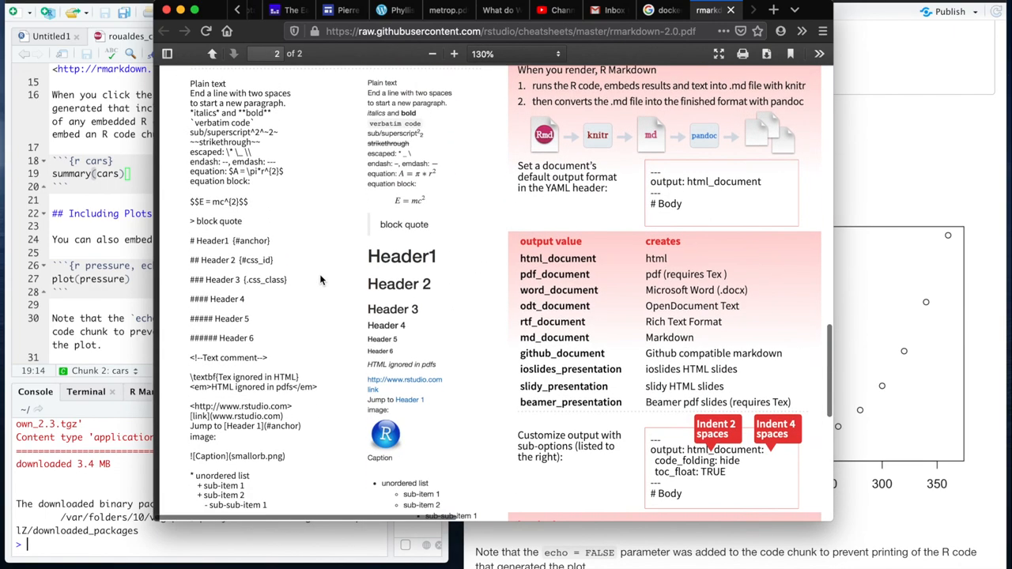
pyautogui.scroll(3)
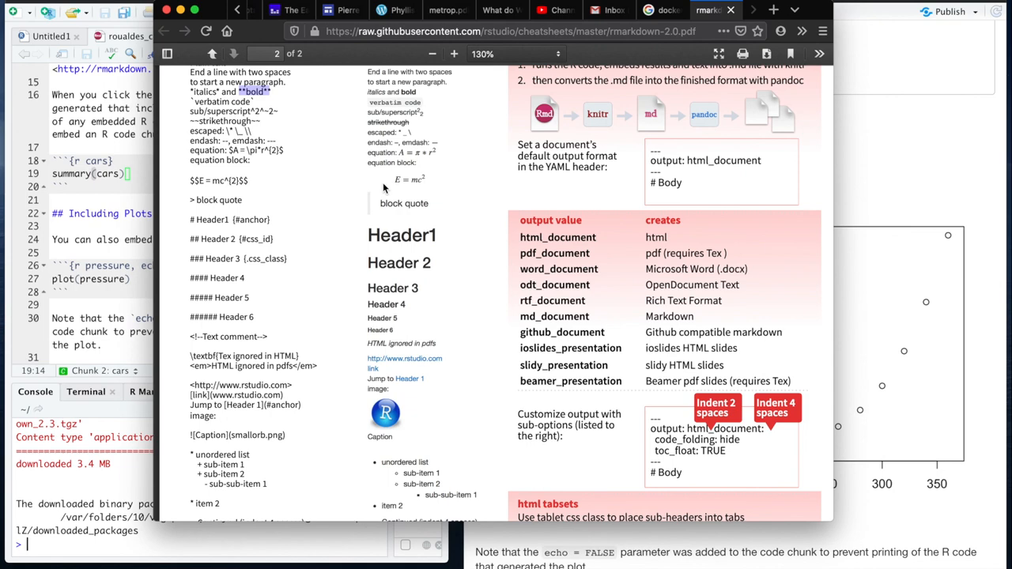
pyautogui.moveTo(345, 196)
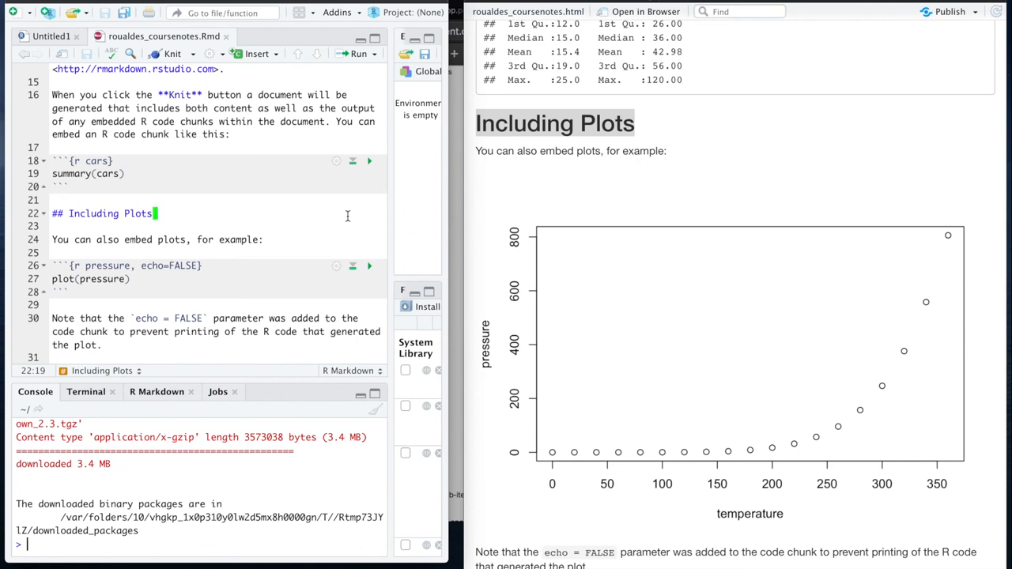
pyautogui.moveTo(456, 130)
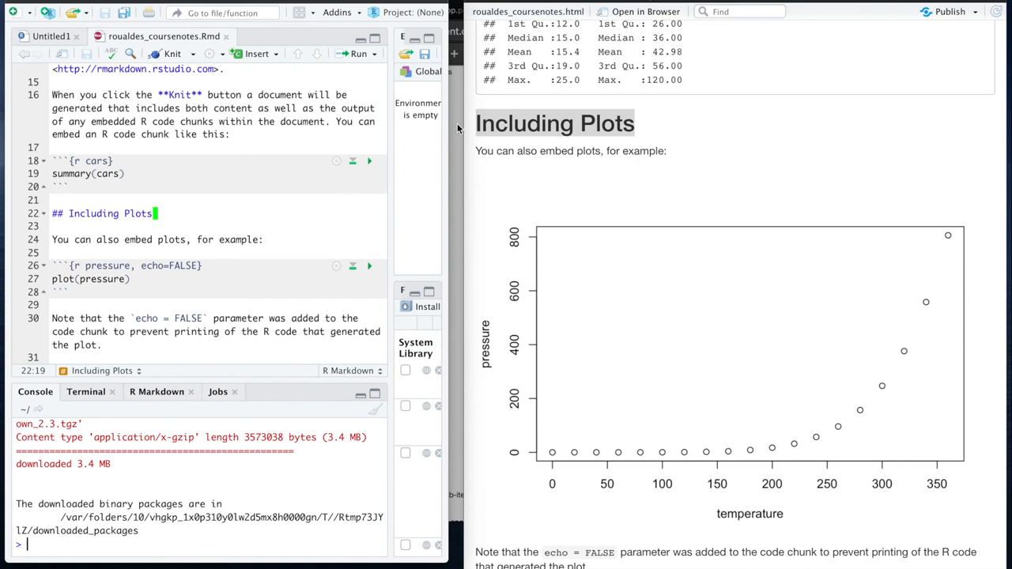